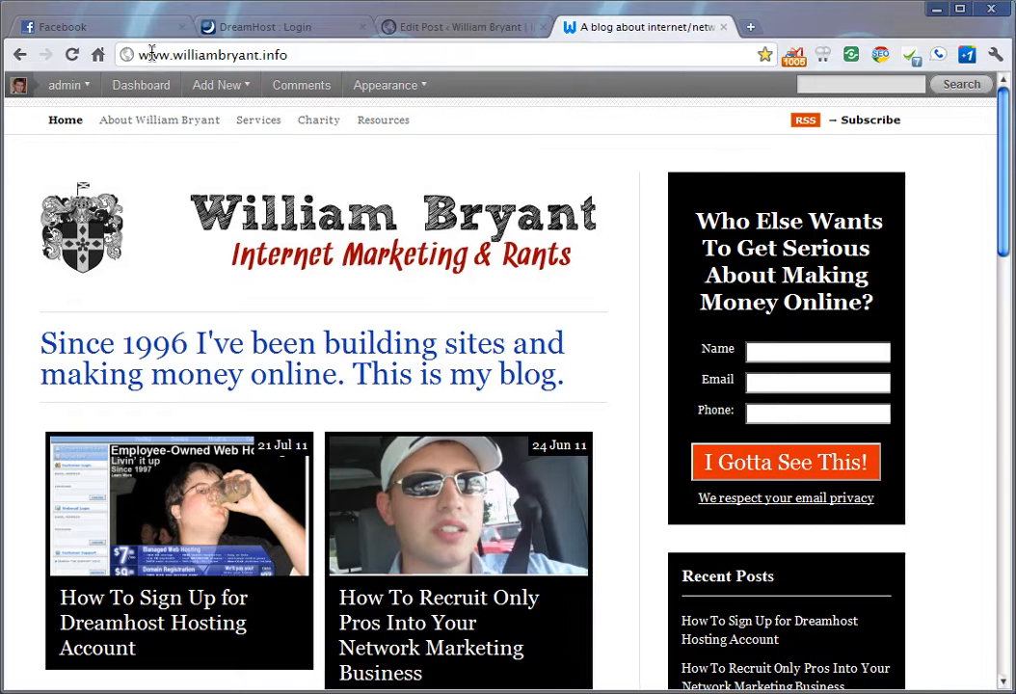
mouse_move(590, 366)
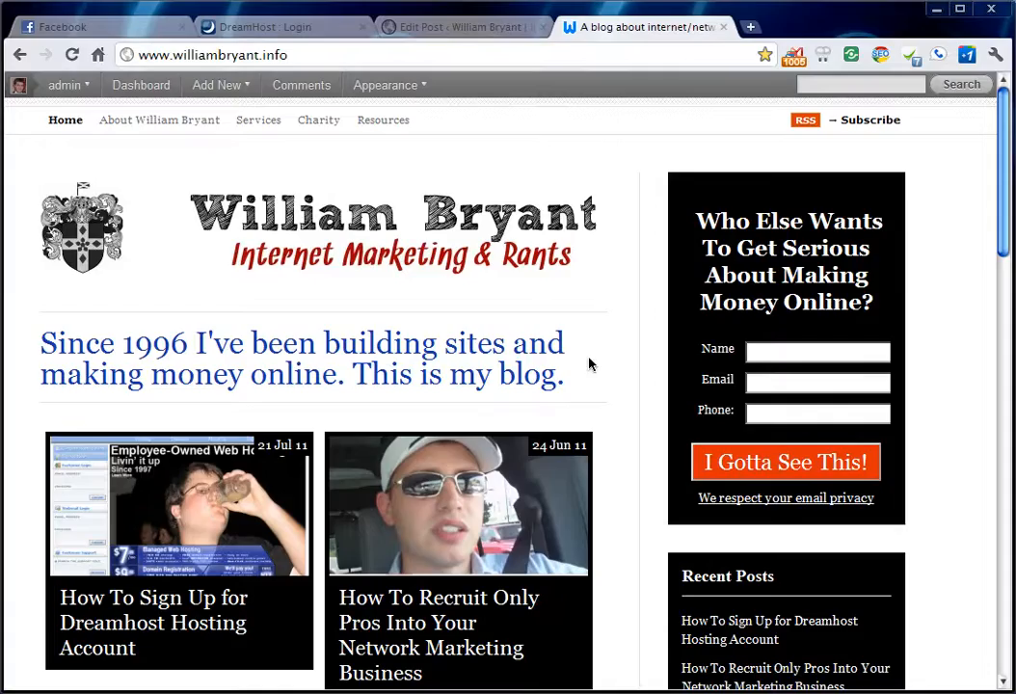
Switch to the DreamHost Login browser tab showing the pre-filled login page.
scroll("down", 3)
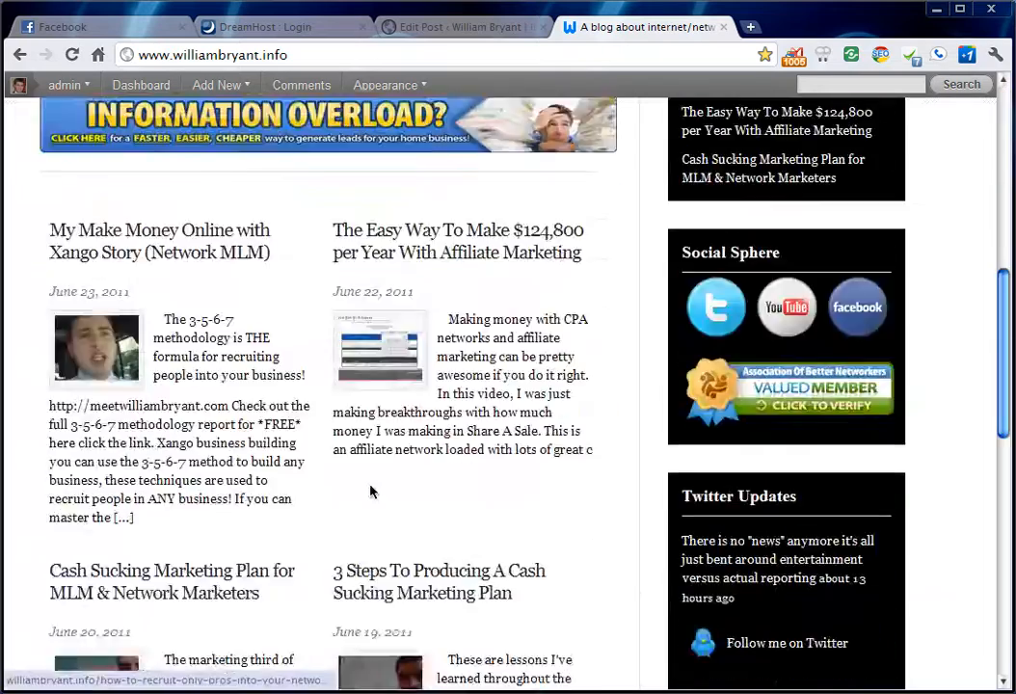
scroll("down", 3)
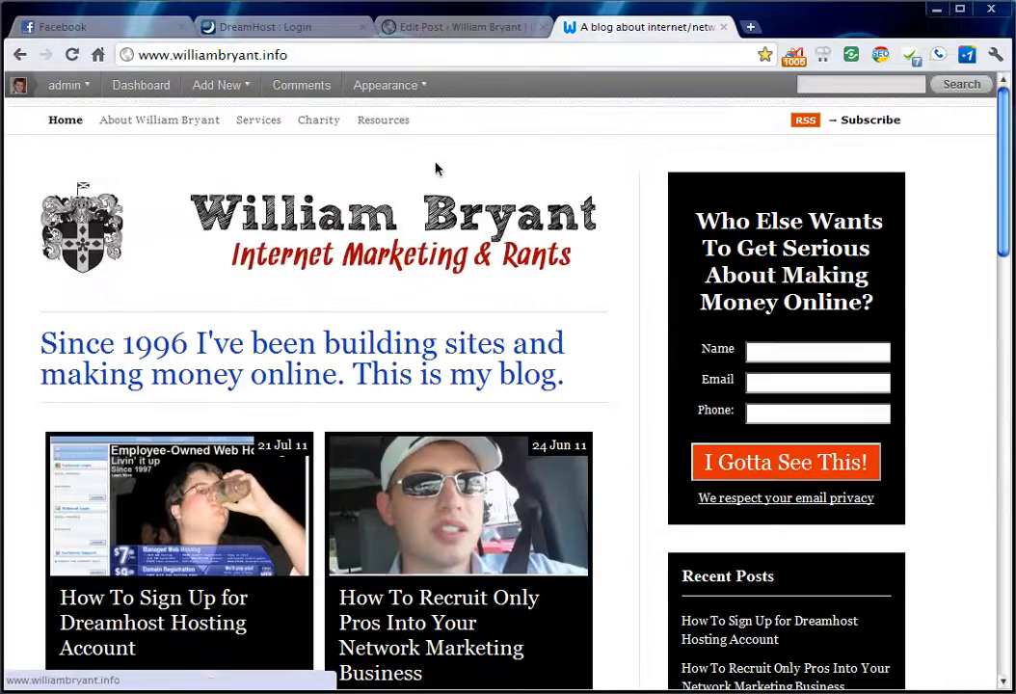
left_click(280, 27)
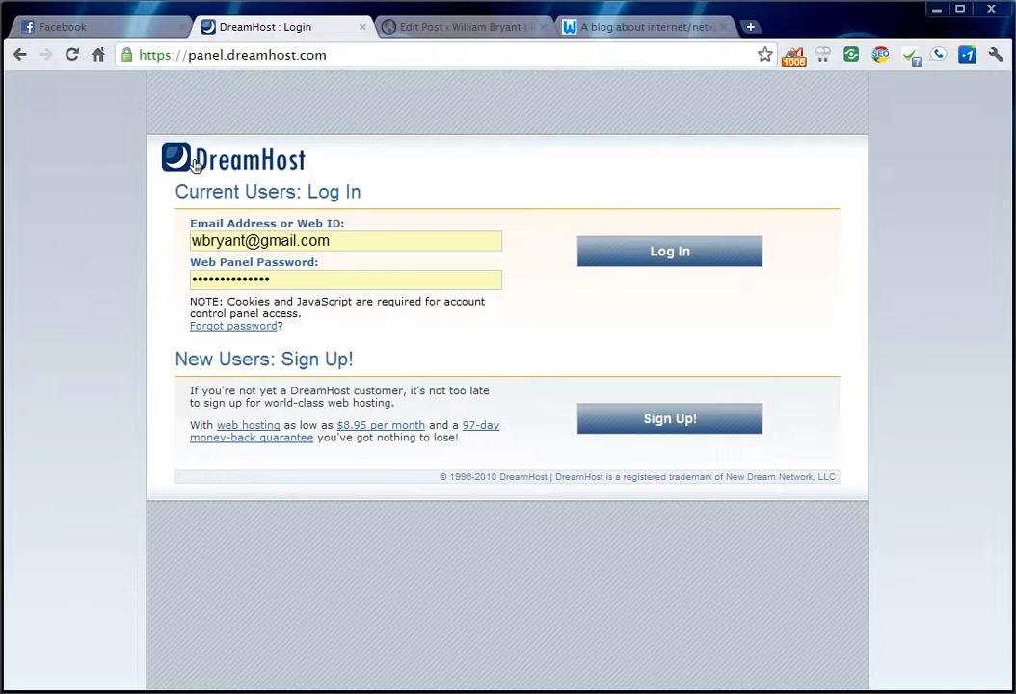
mouse_move(120, 181)
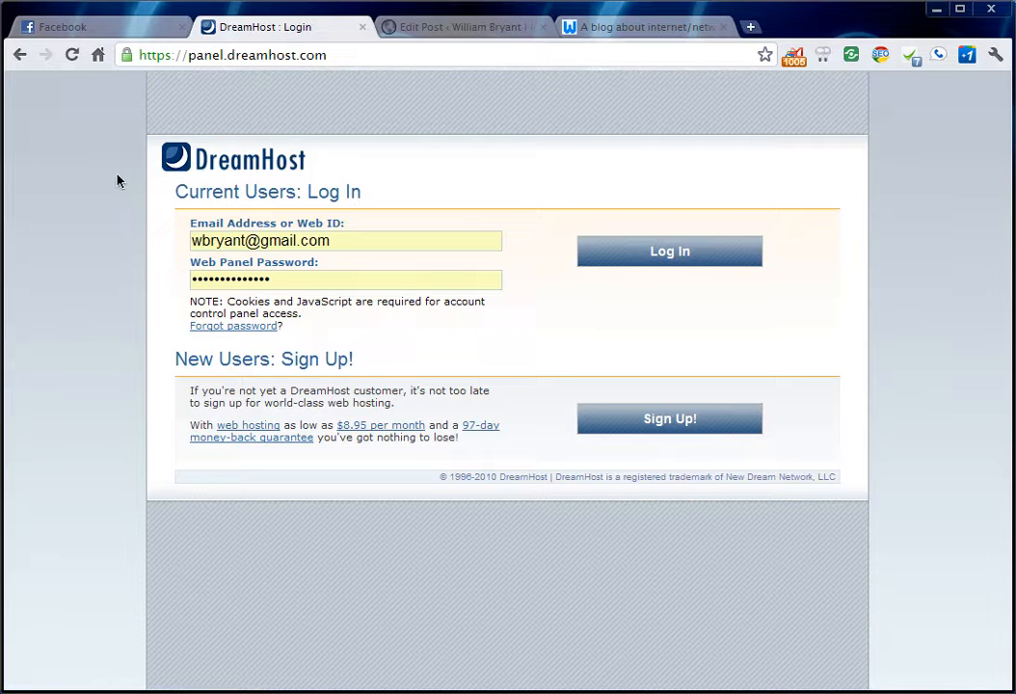
mouse_move(129, 212)
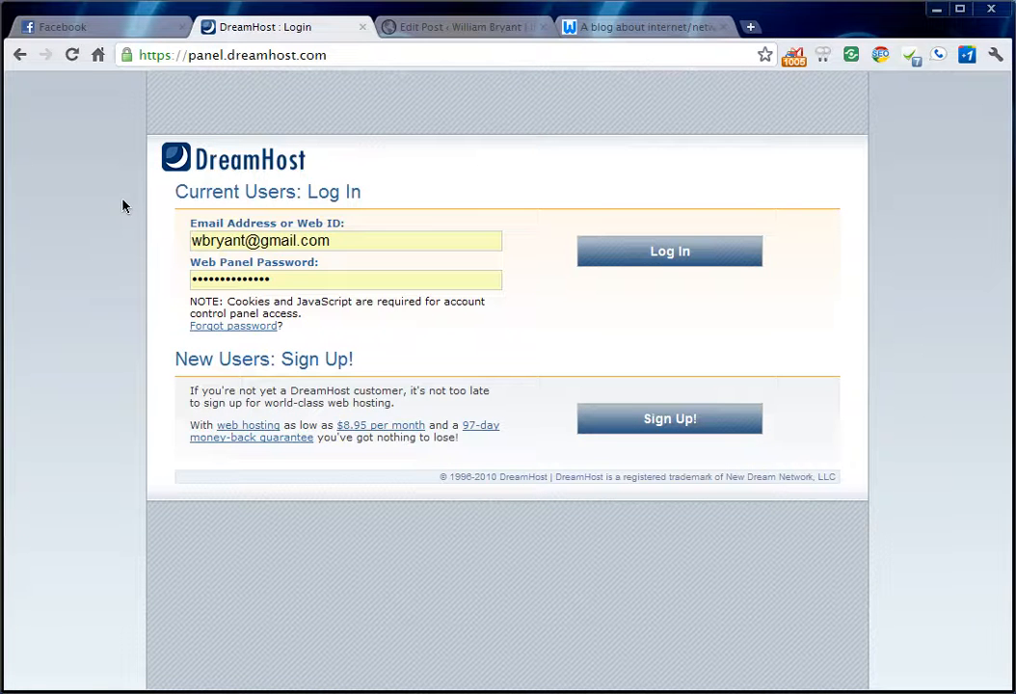
mouse_move(201, 199)
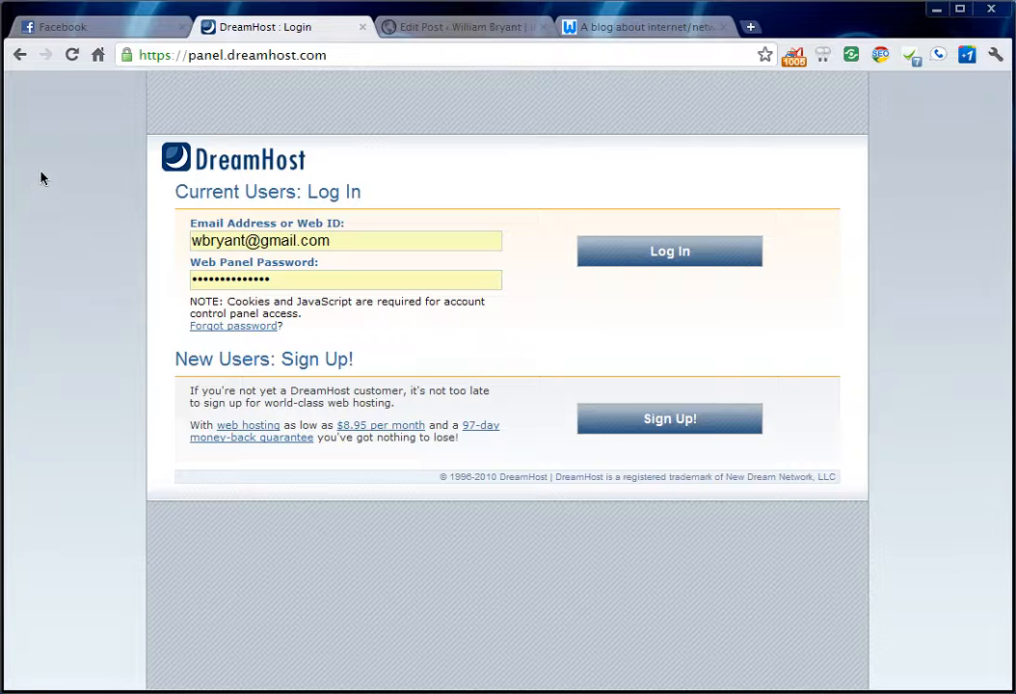
mouse_move(29, 185)
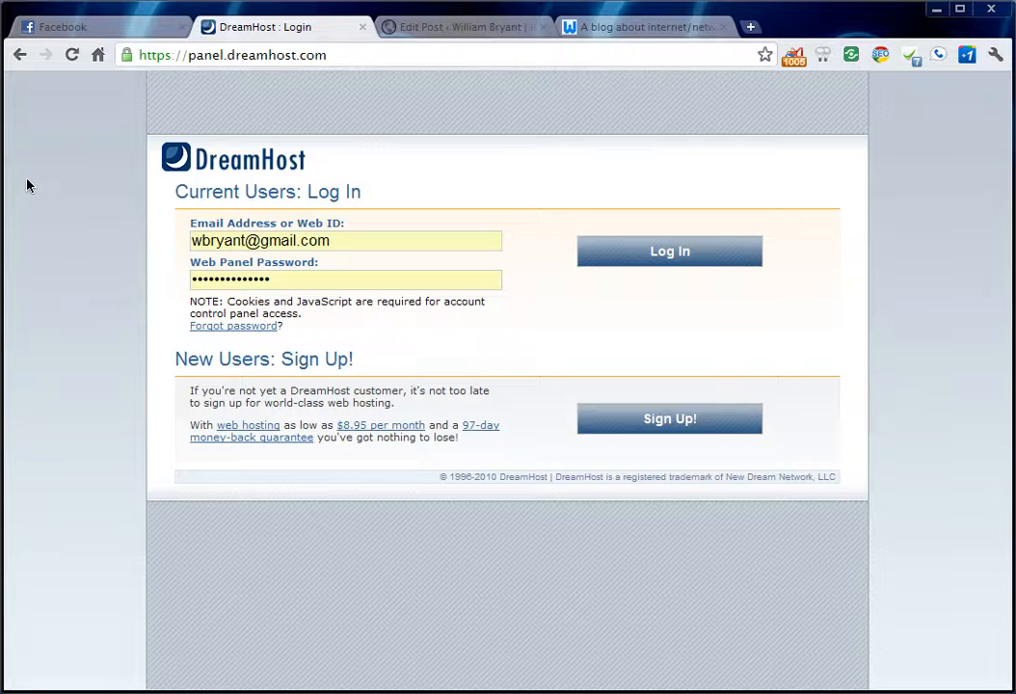
mouse_move(67, 241)
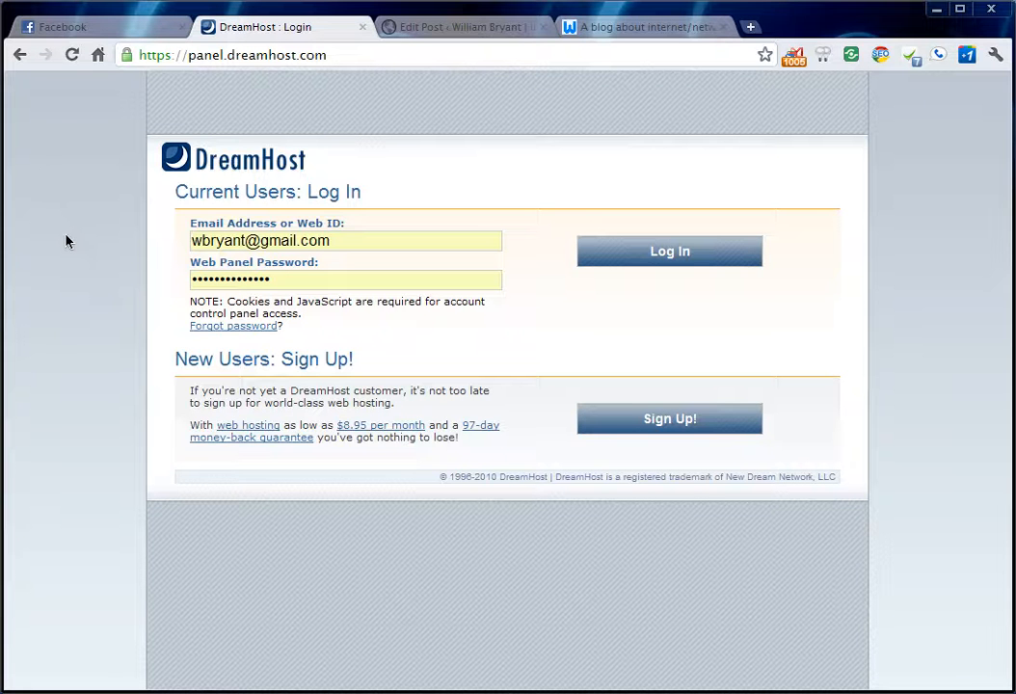
mouse_move(75, 243)
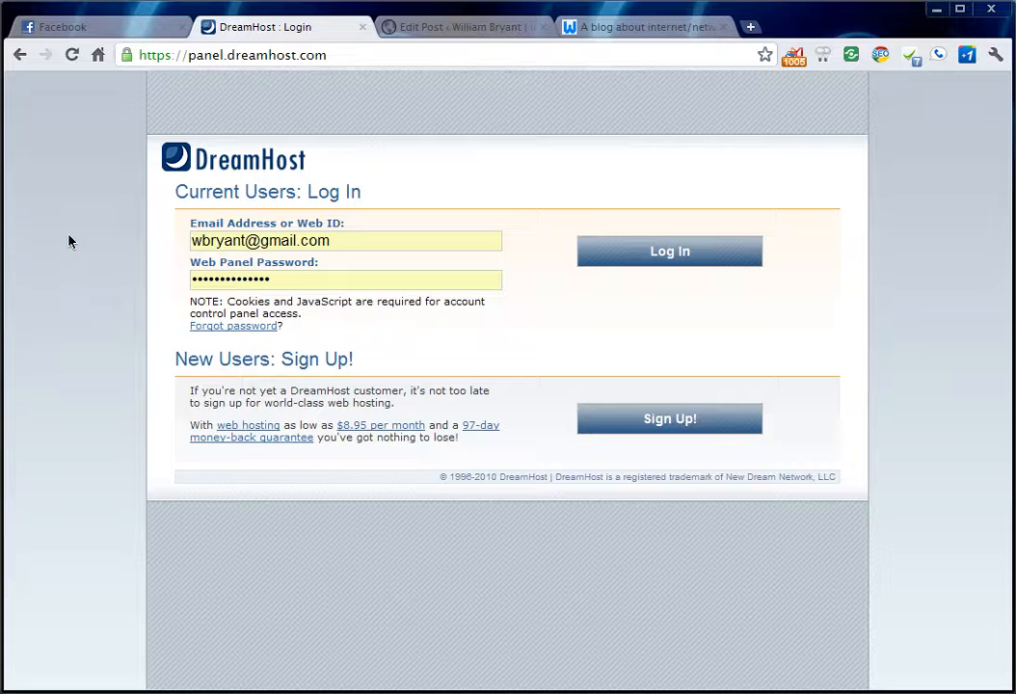
mouse_move(61, 243)
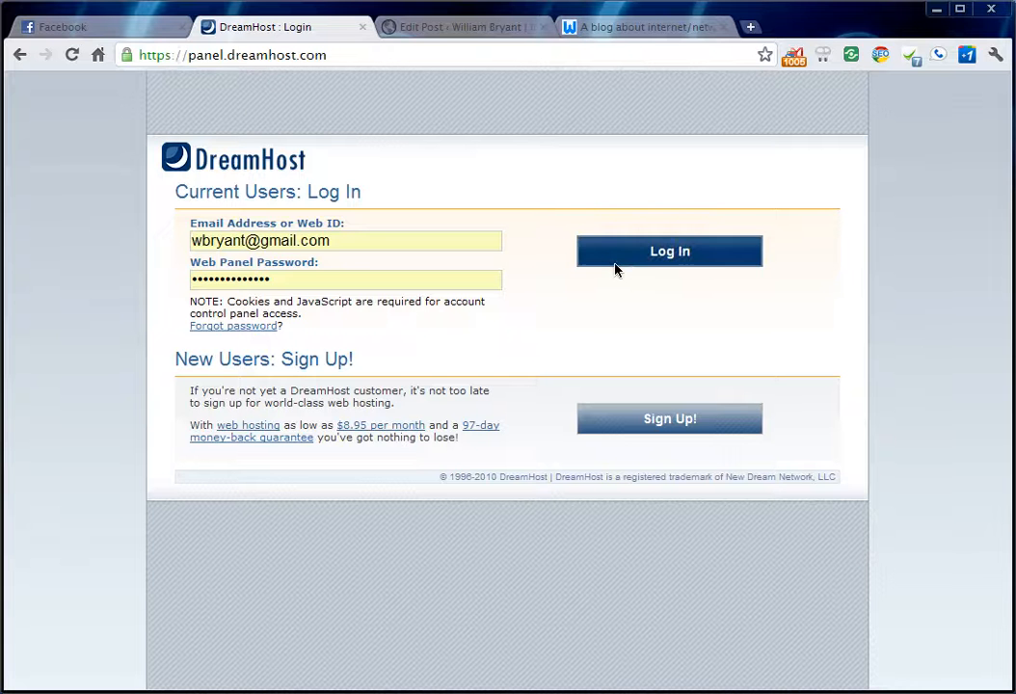
Log in to reach the DreamHost control panel Welcome page.
left_click(668, 250)
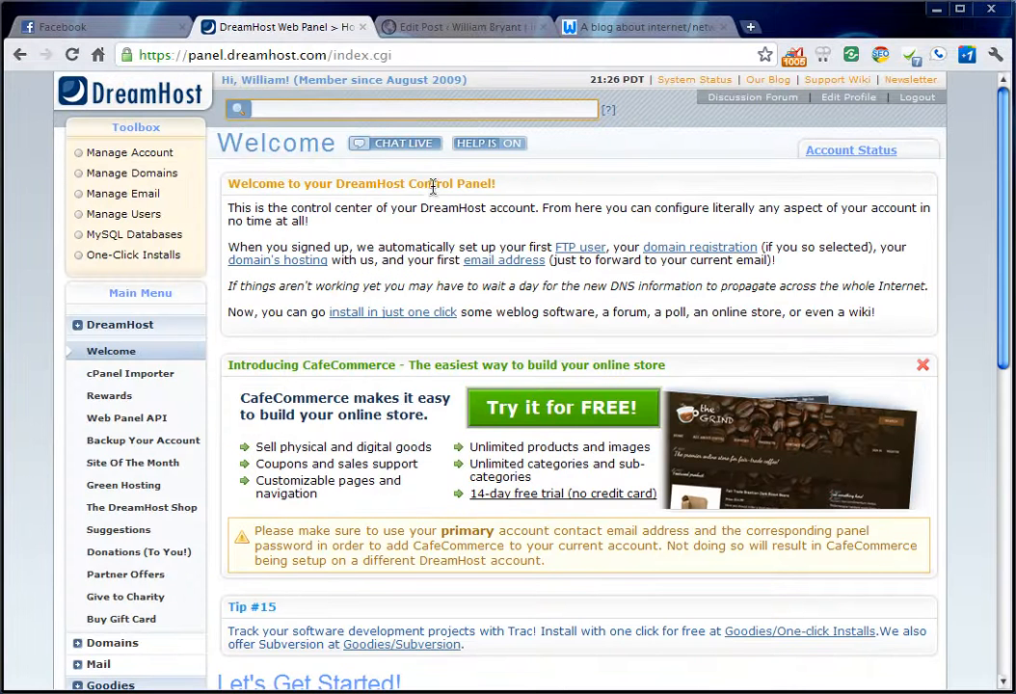
mouse_move(133, 254)
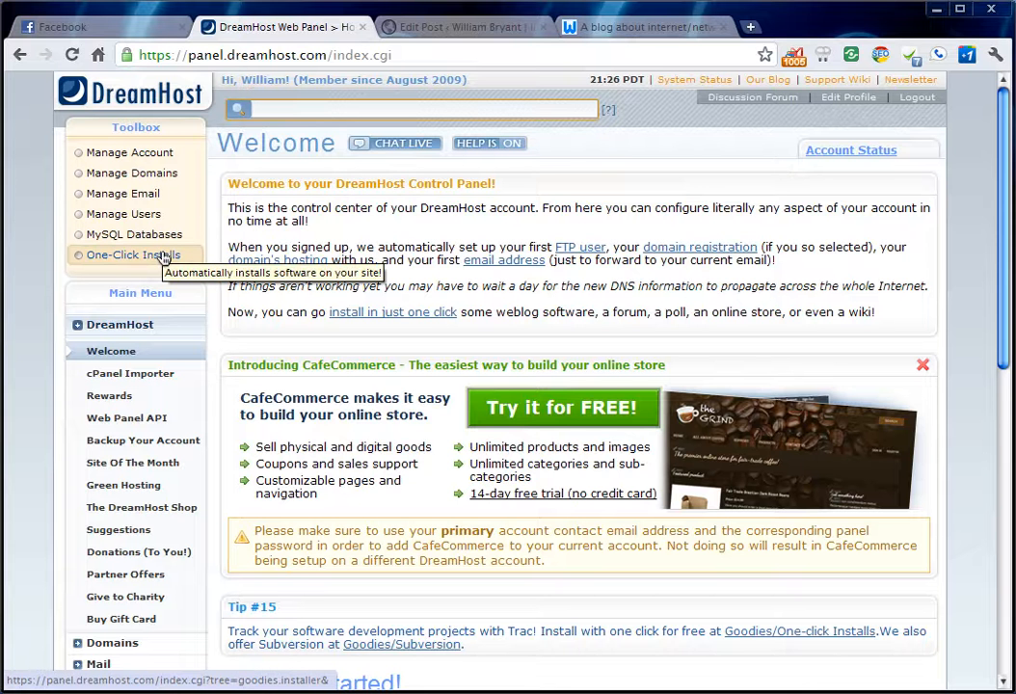
mouse_move(129, 152)
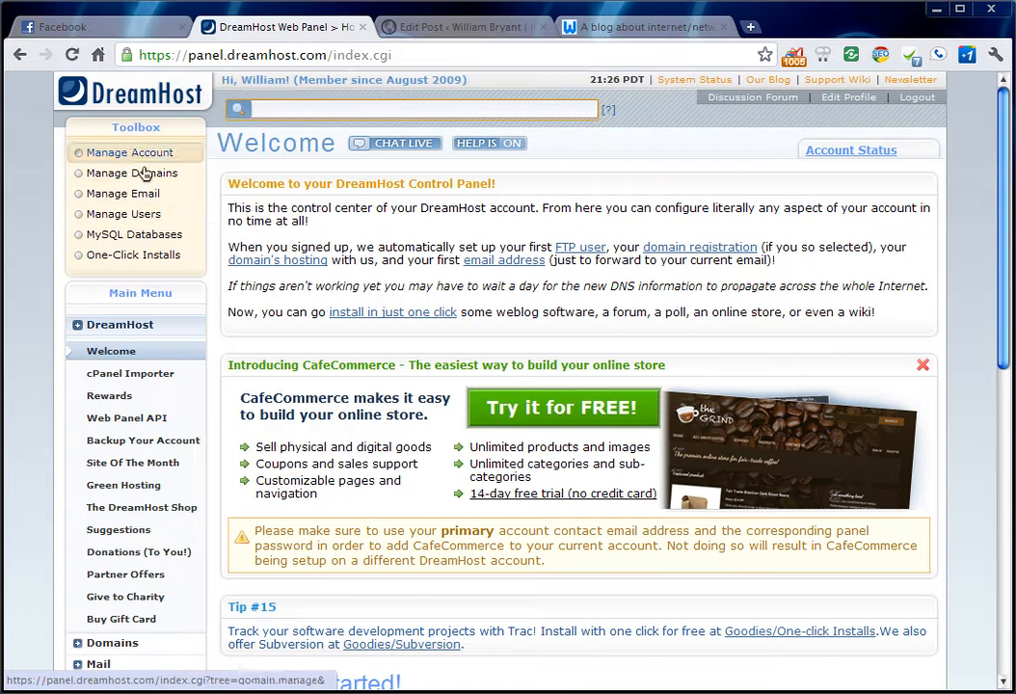
mouse_move(129, 152)
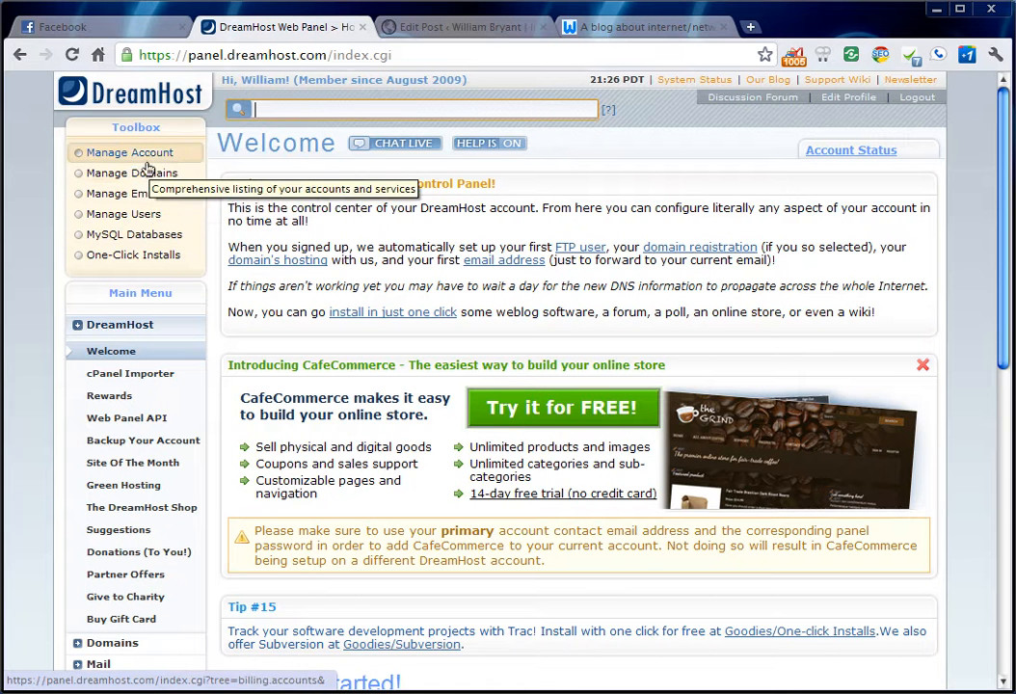
mouse_move(133, 255)
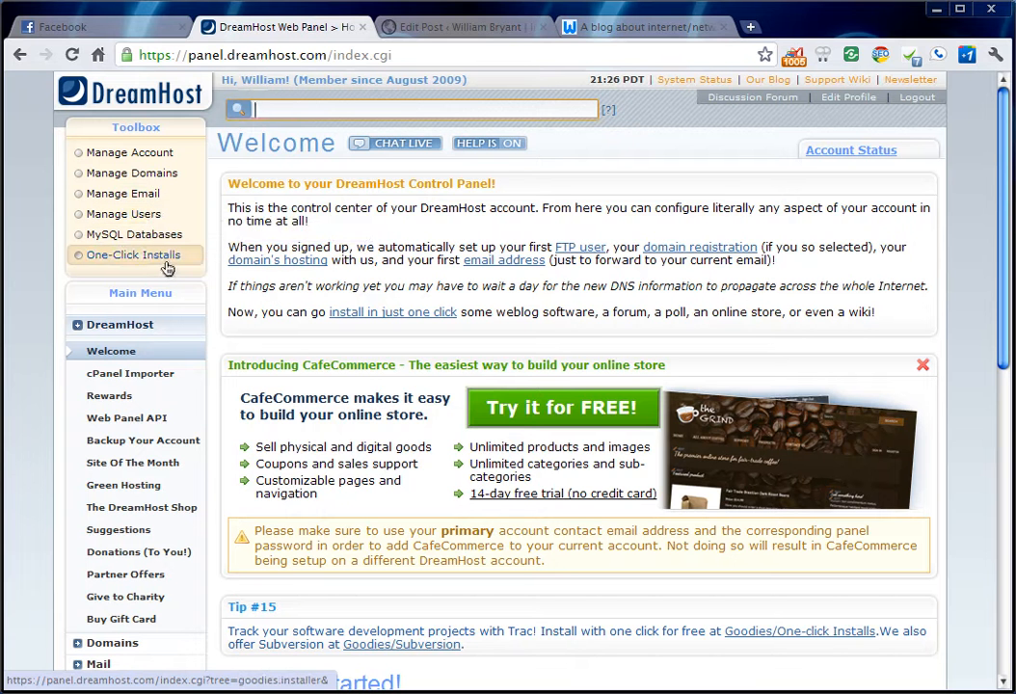
Go to One-Click Installs from the Toolbox sidebar and reach the application catalog.
left_click(135, 255)
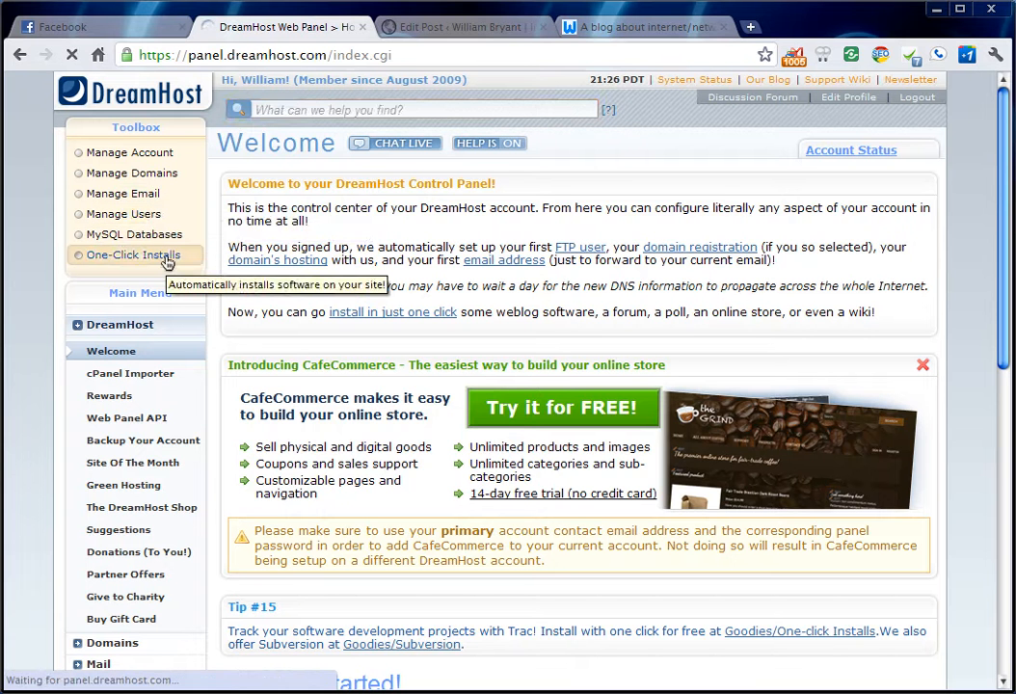
left_click(133, 255)
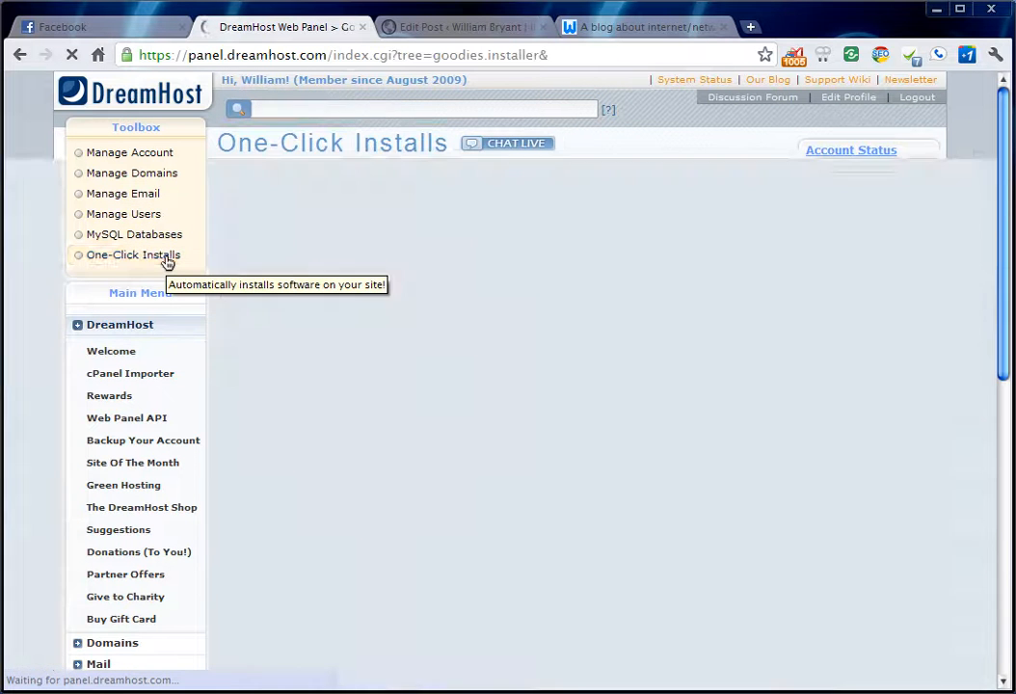
left_click(133, 255)
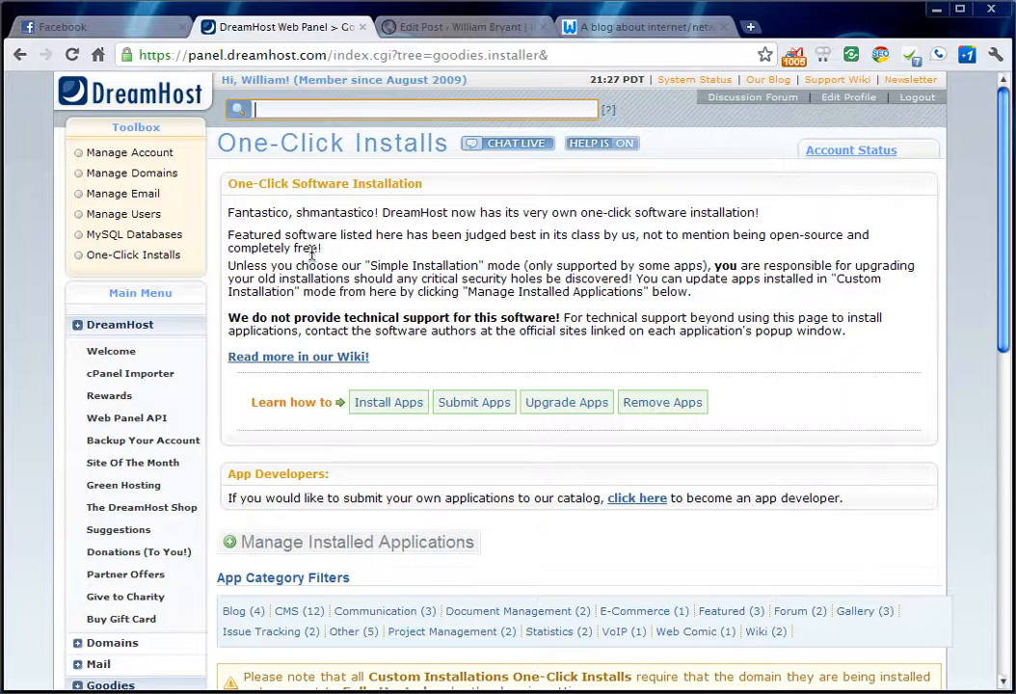
mouse_move(388, 320)
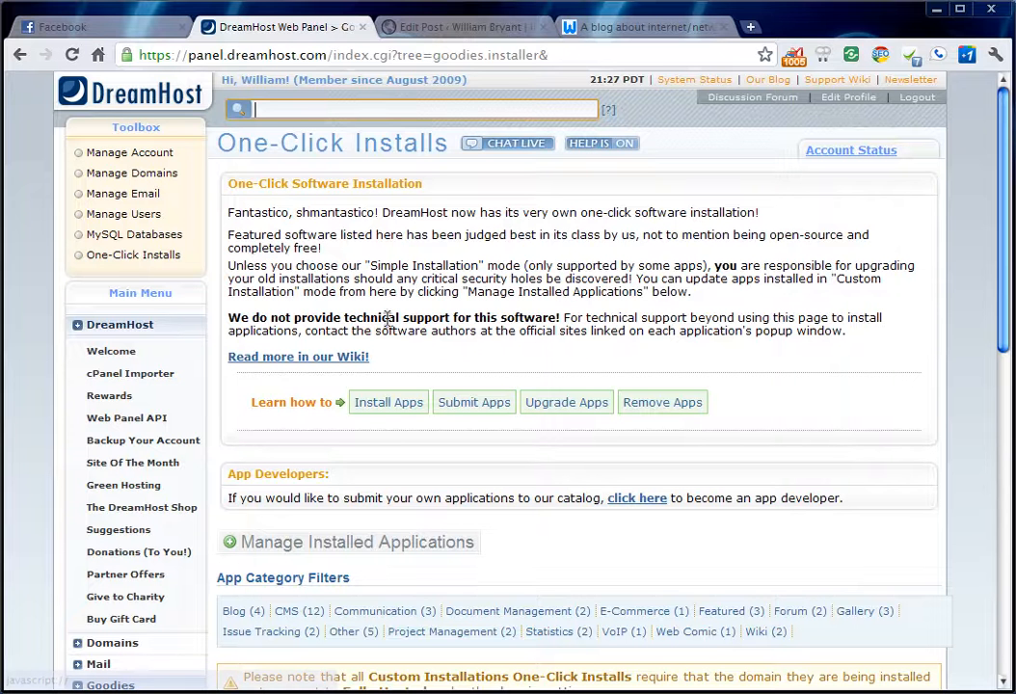
mouse_move(459, 242)
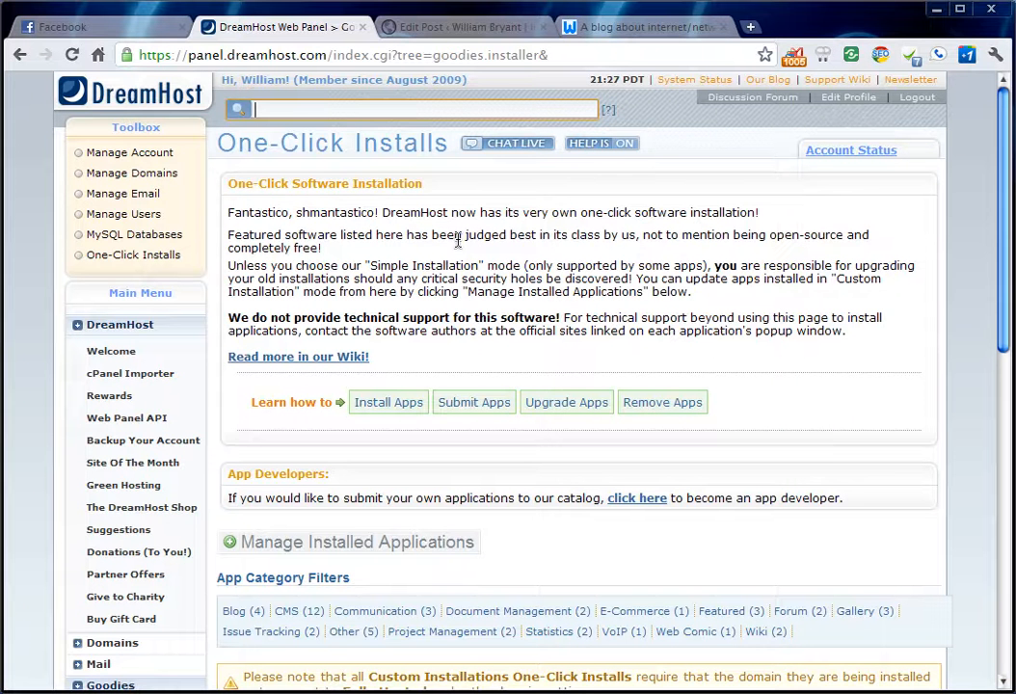
mouse_move(491, 258)
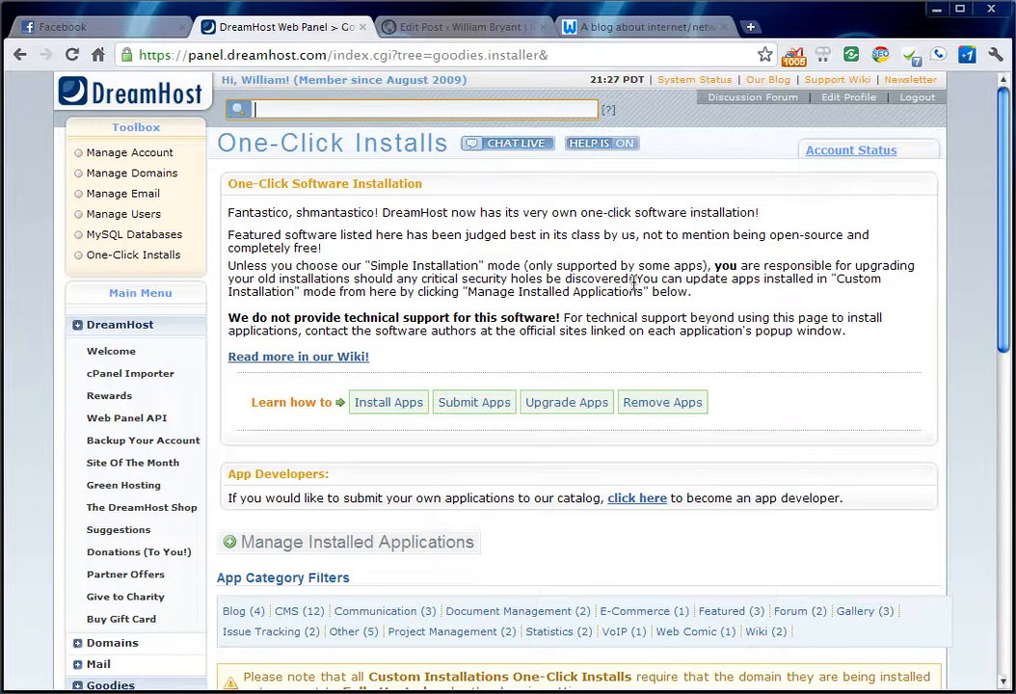
scroll("down", 3)
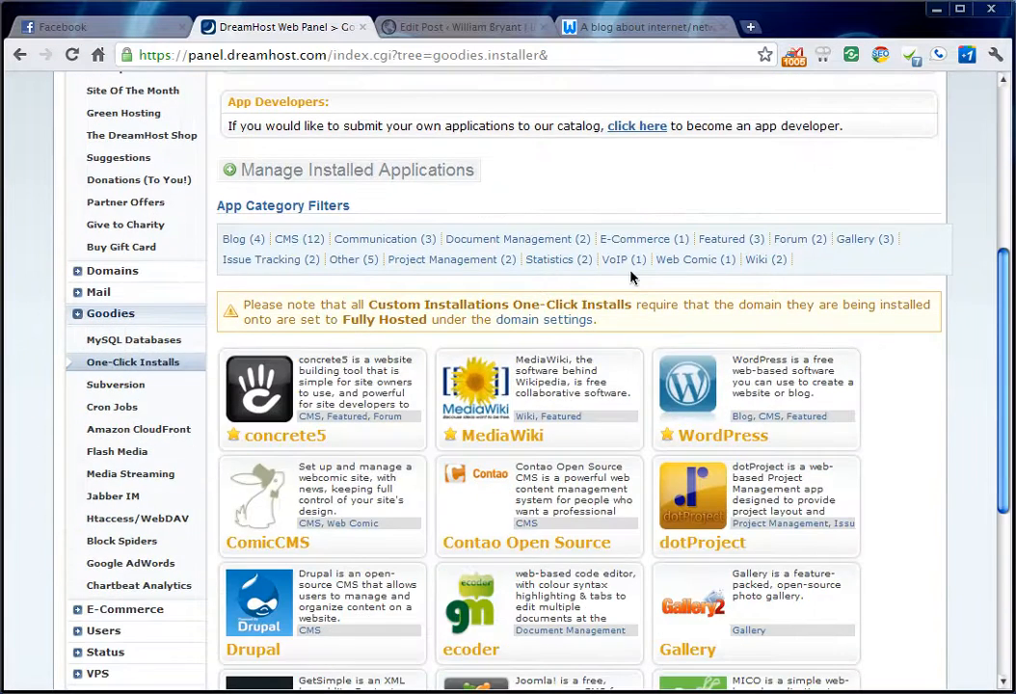
scroll("down", 3)
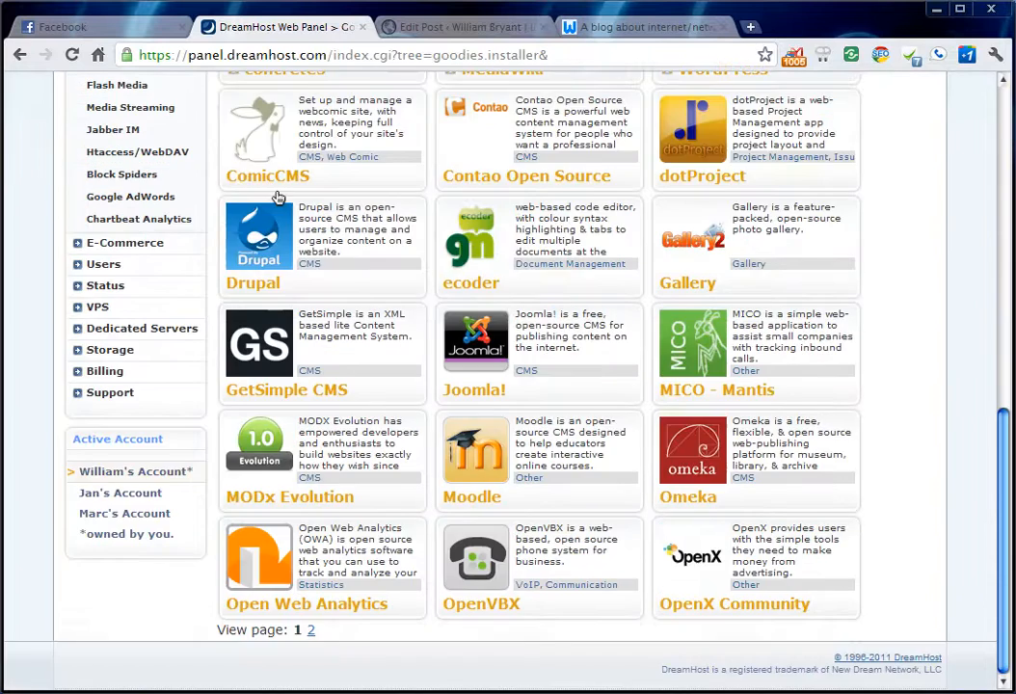
mouse_move(723, 320)
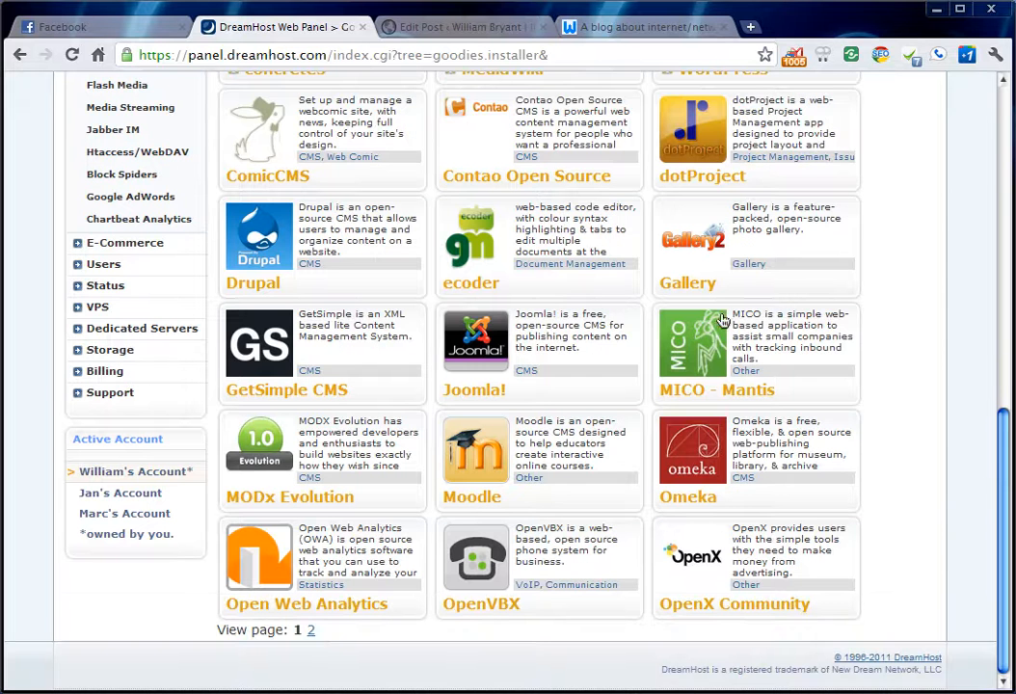
Choose WordPress and settle on the Custom Installation form after comparing with Simple.
scroll("up", 3)
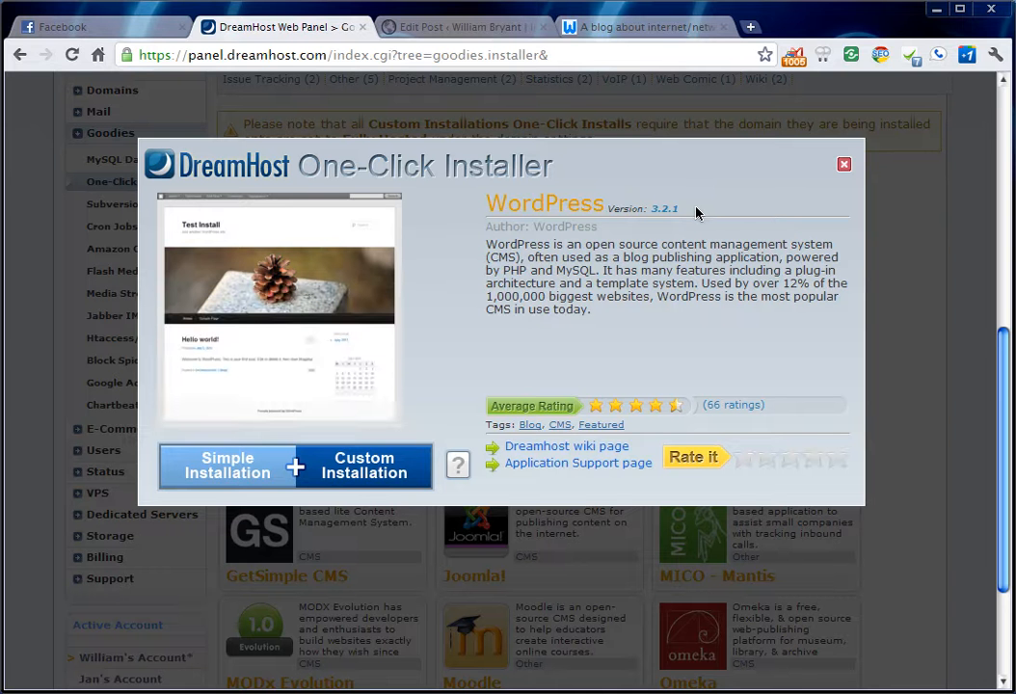
mouse_move(282, 155)
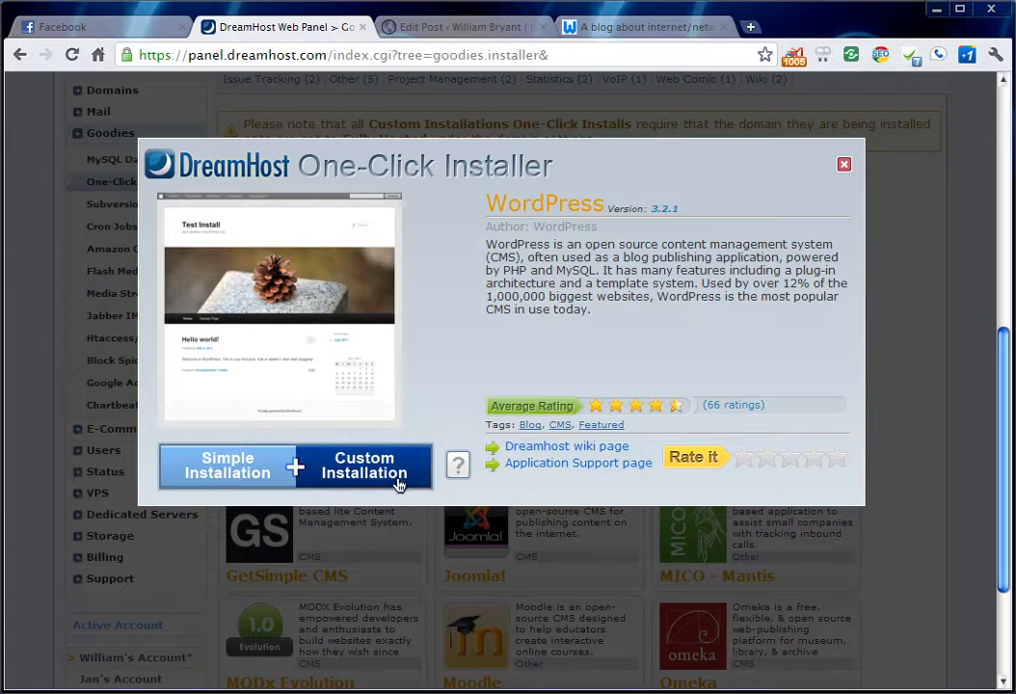
left_click(364, 464)
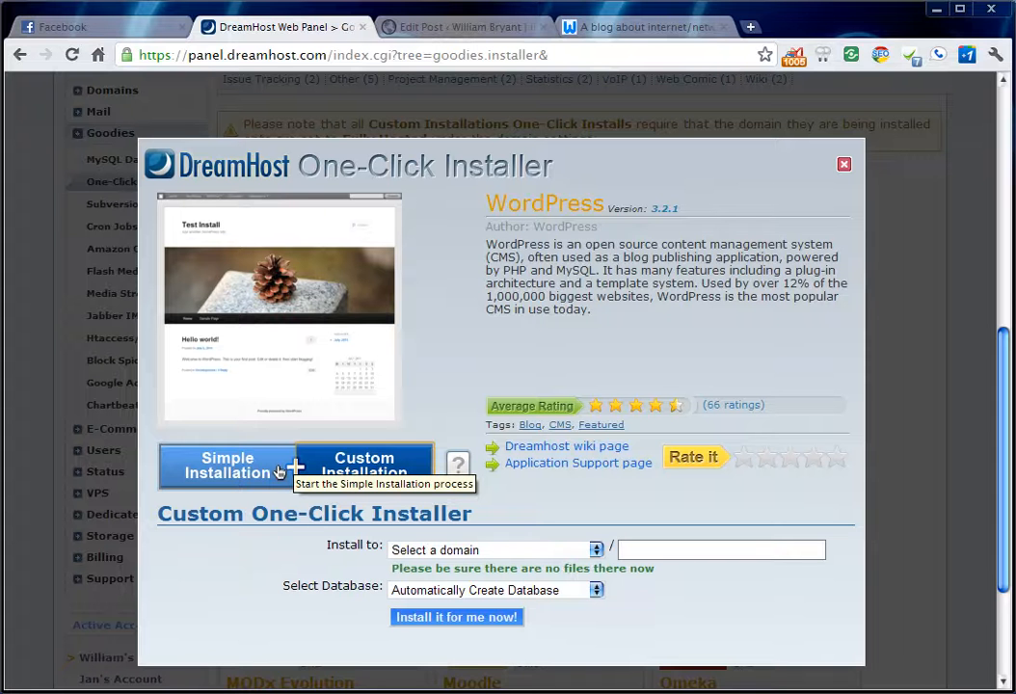
mouse_move(262, 469)
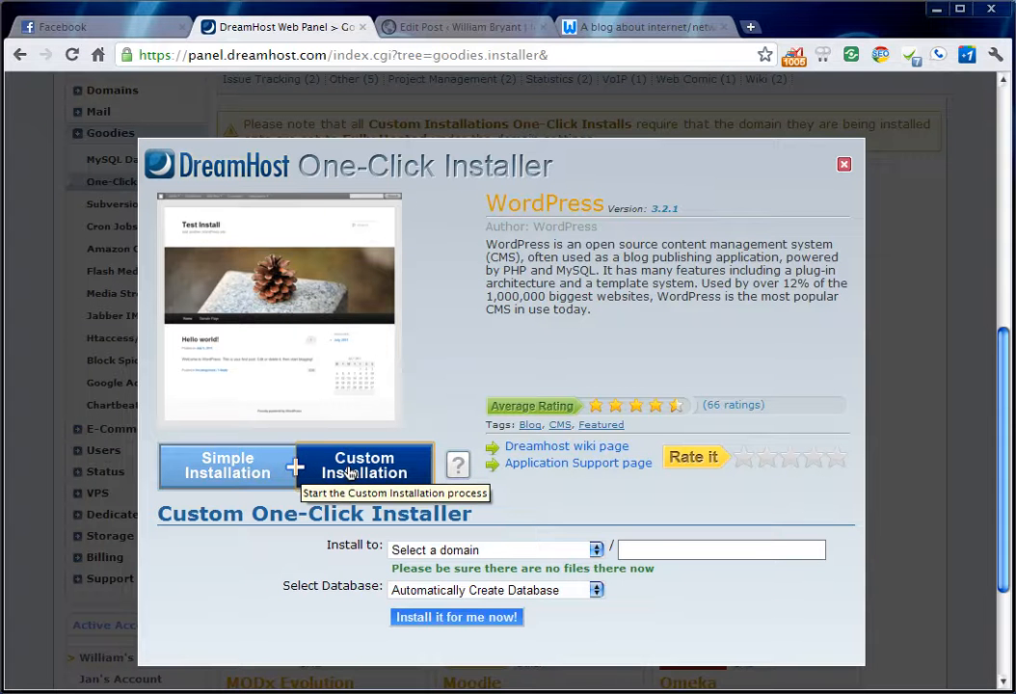
left_click(227, 465)
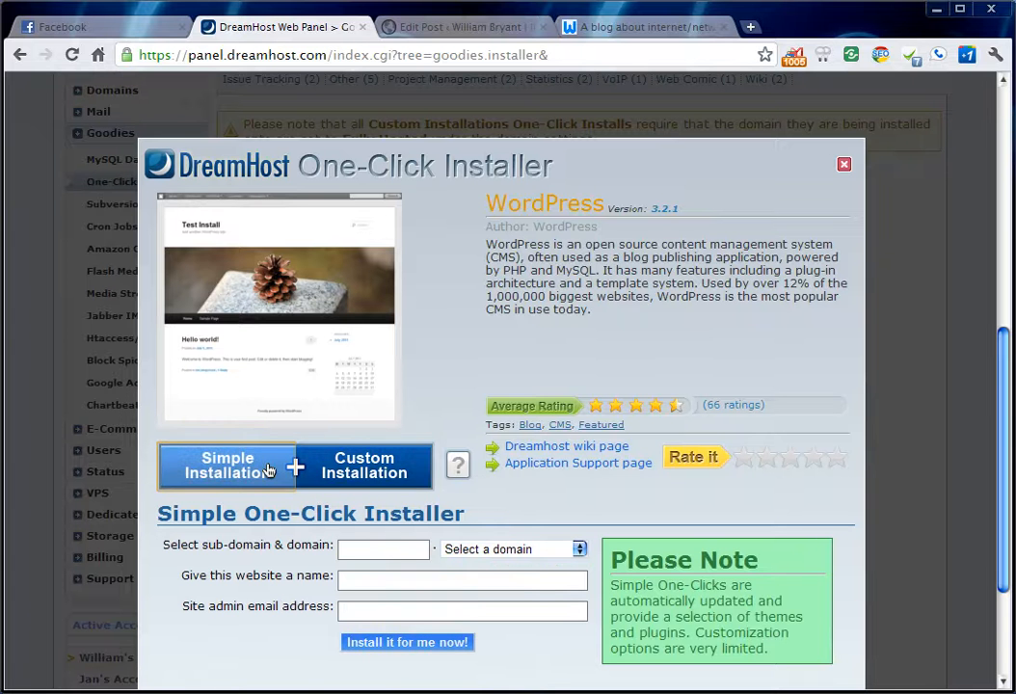
mouse_move(396, 557)
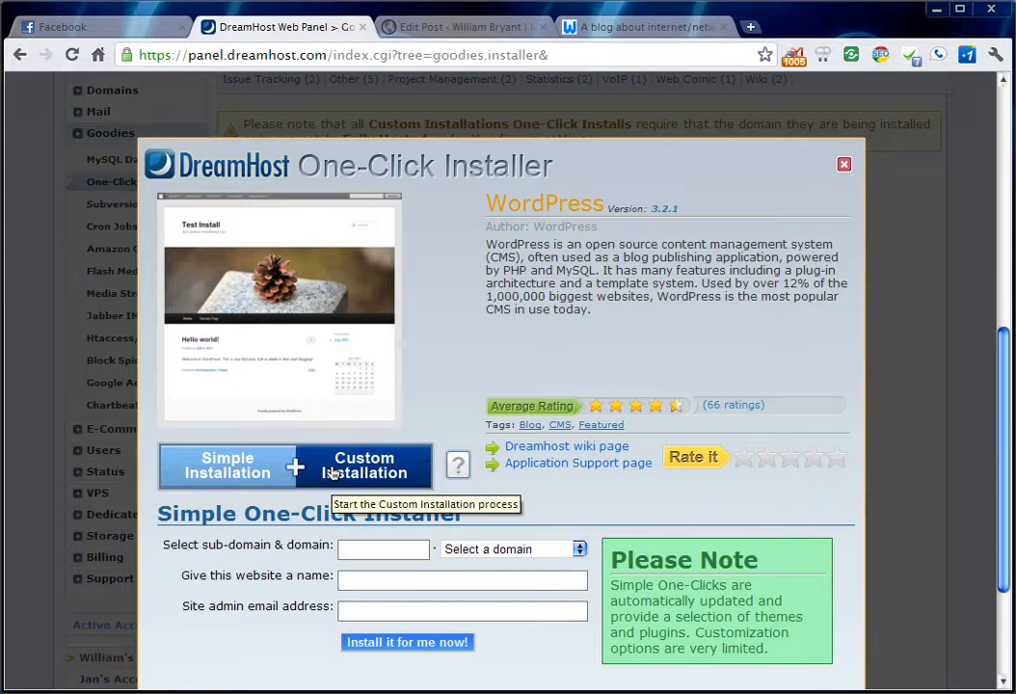
left_click(364, 464)
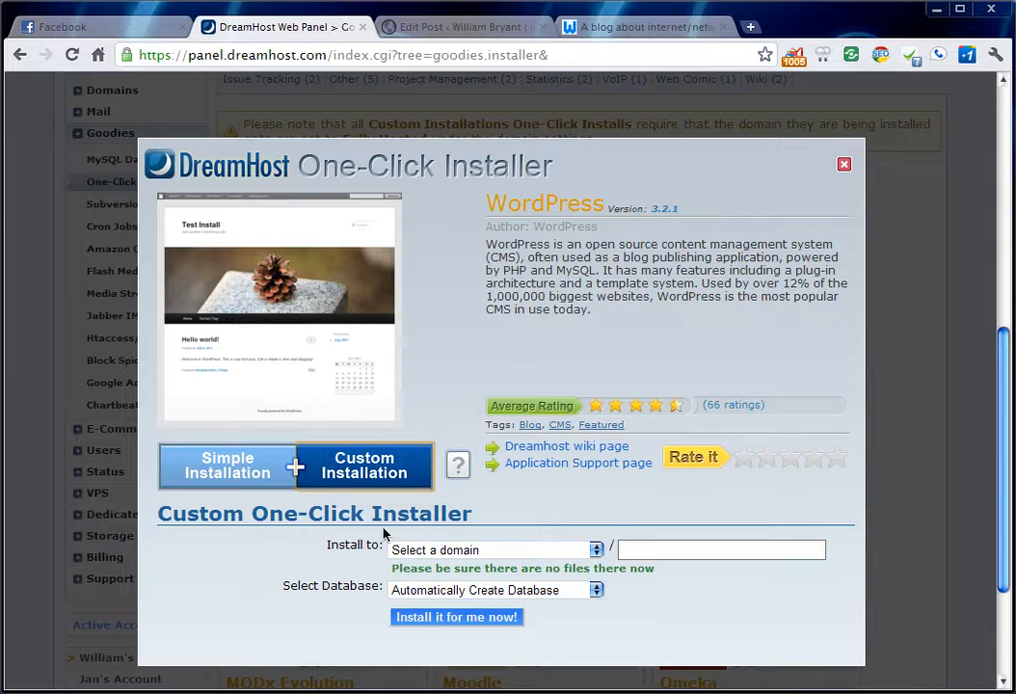
mouse_move(440, 555)
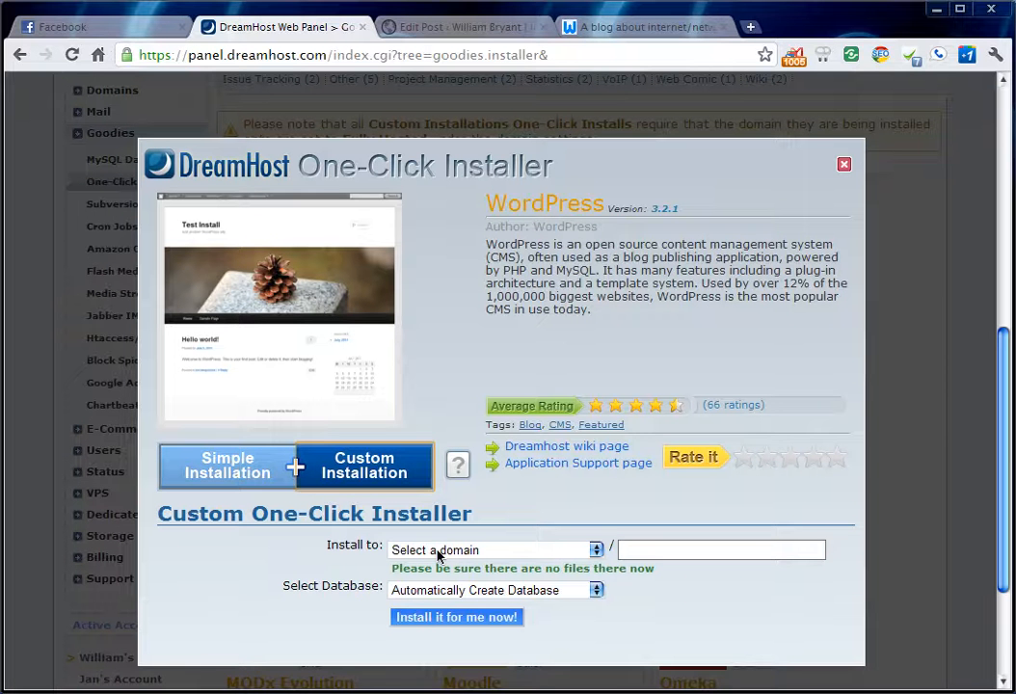
mouse_move(289, 483)
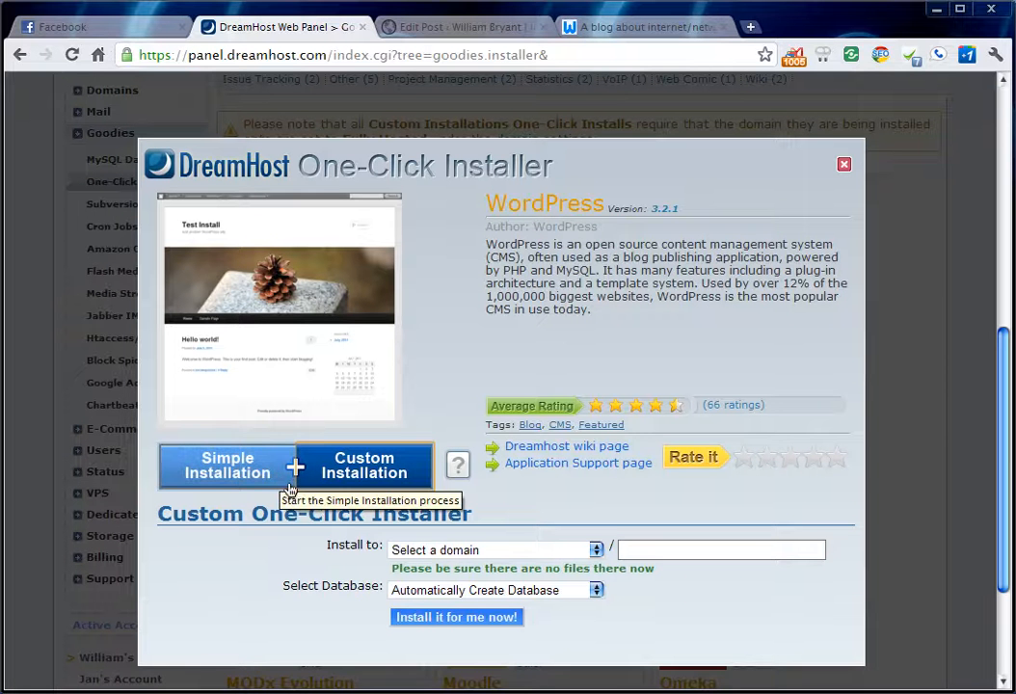
mouse_move(401, 486)
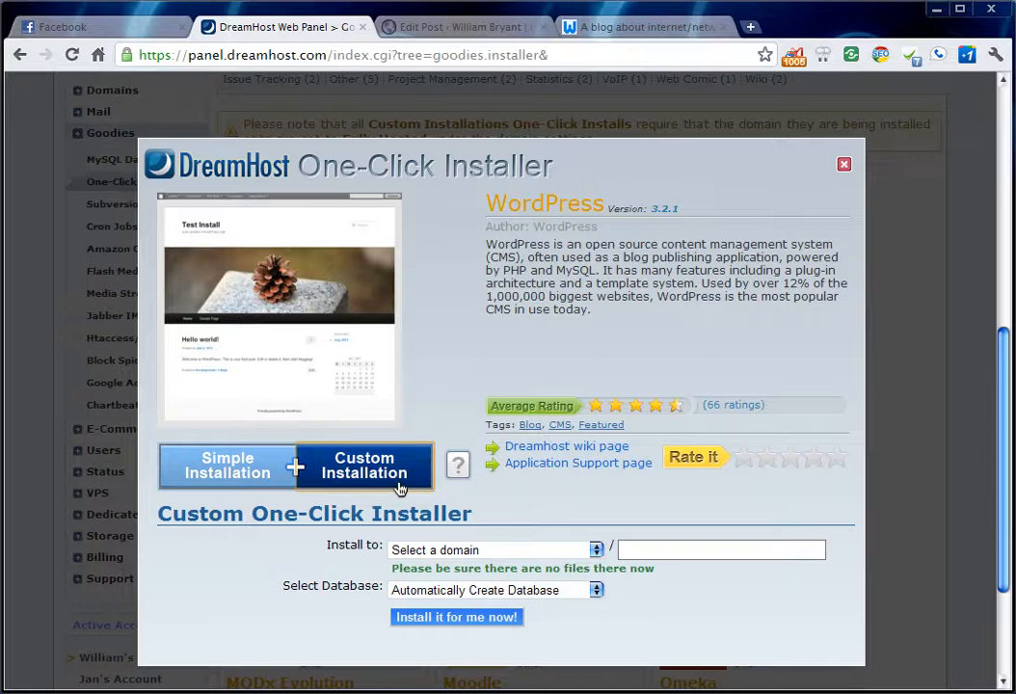
mouse_move(516, 561)
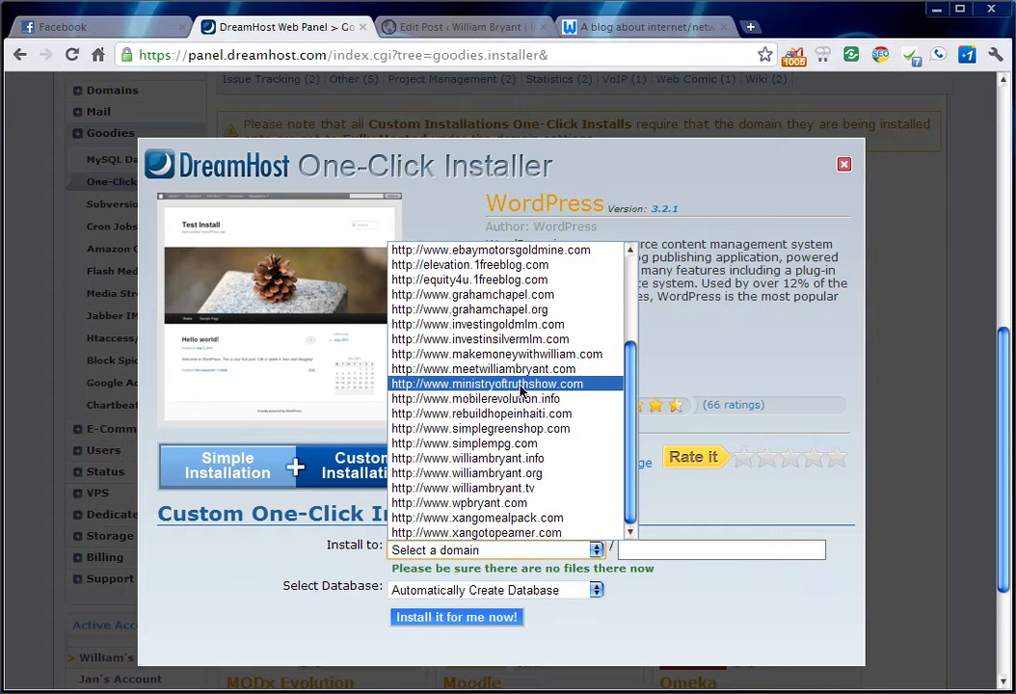
left_click(470, 295)
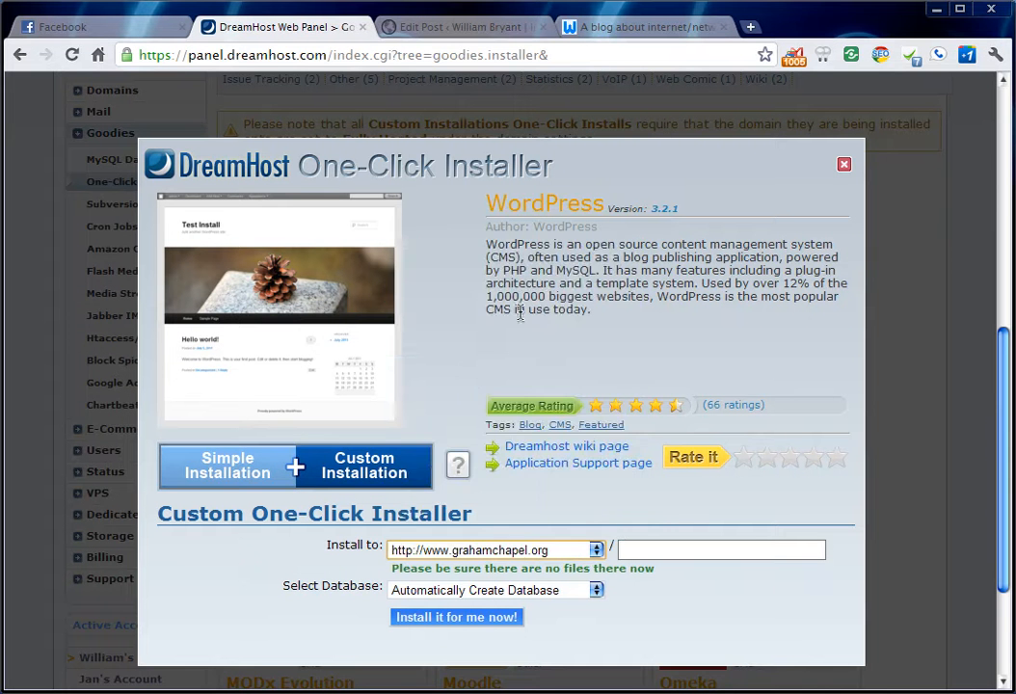
mouse_move(461, 547)
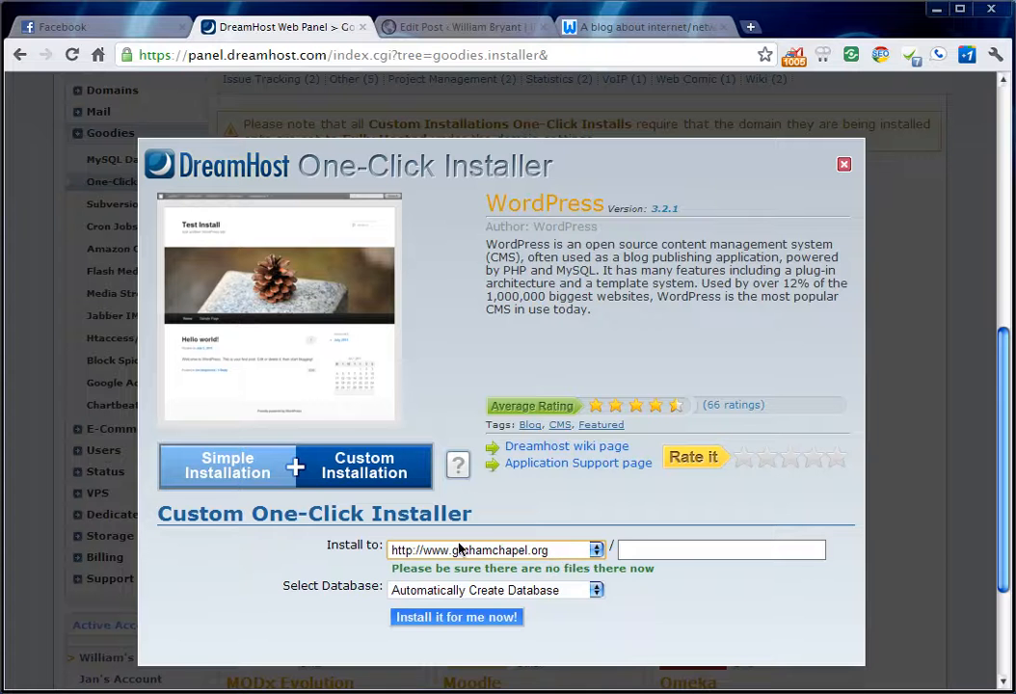
left_click(721, 549)
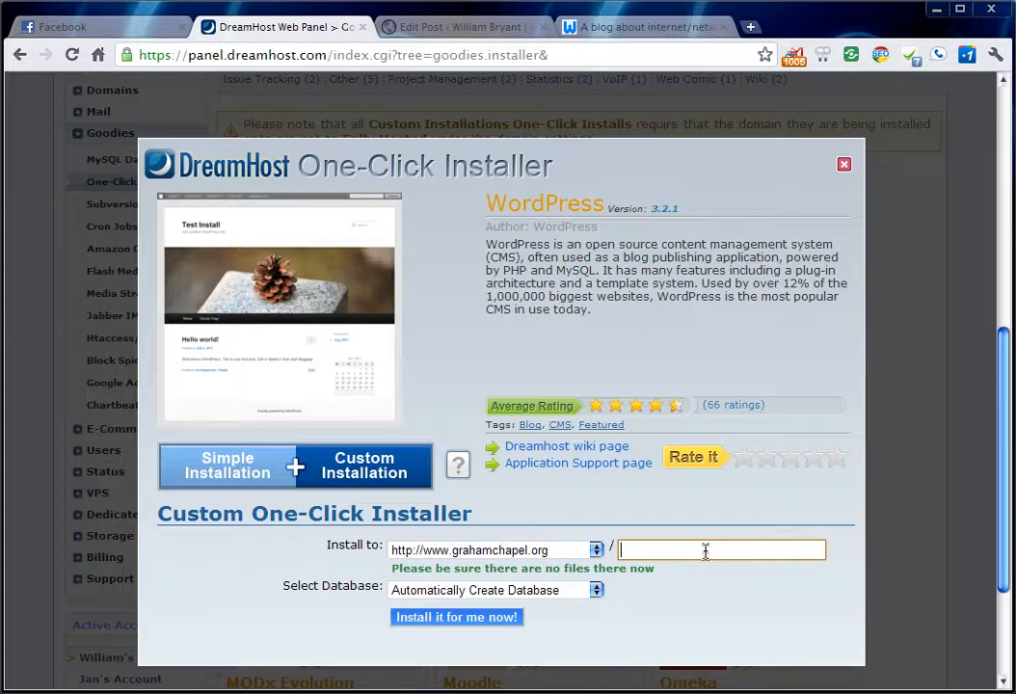
mouse_move(528, 566)
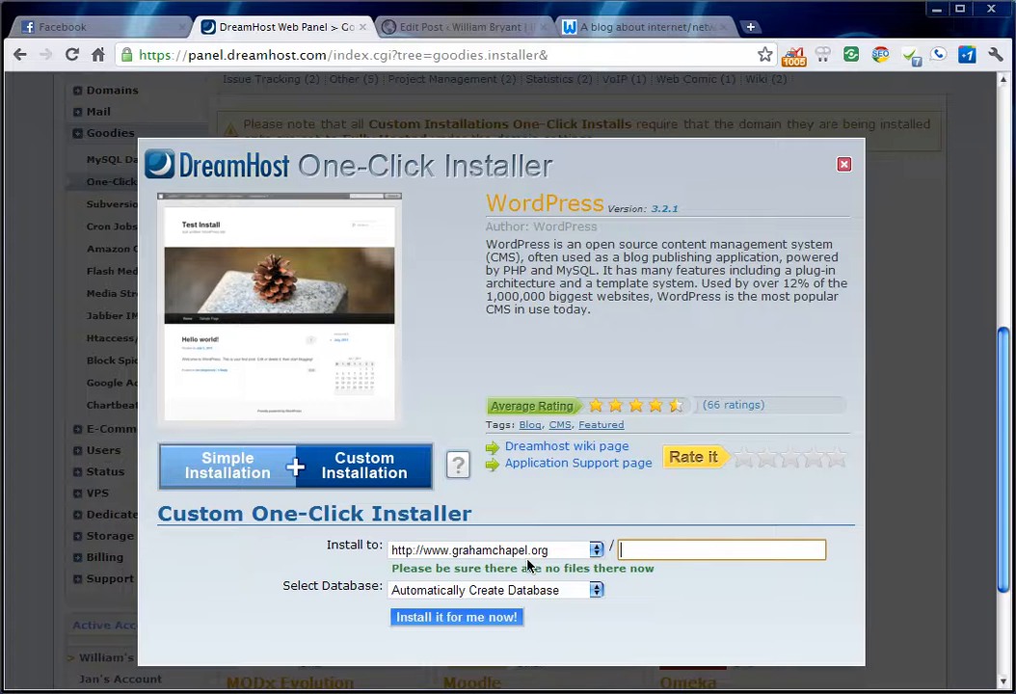
mouse_move(426, 557)
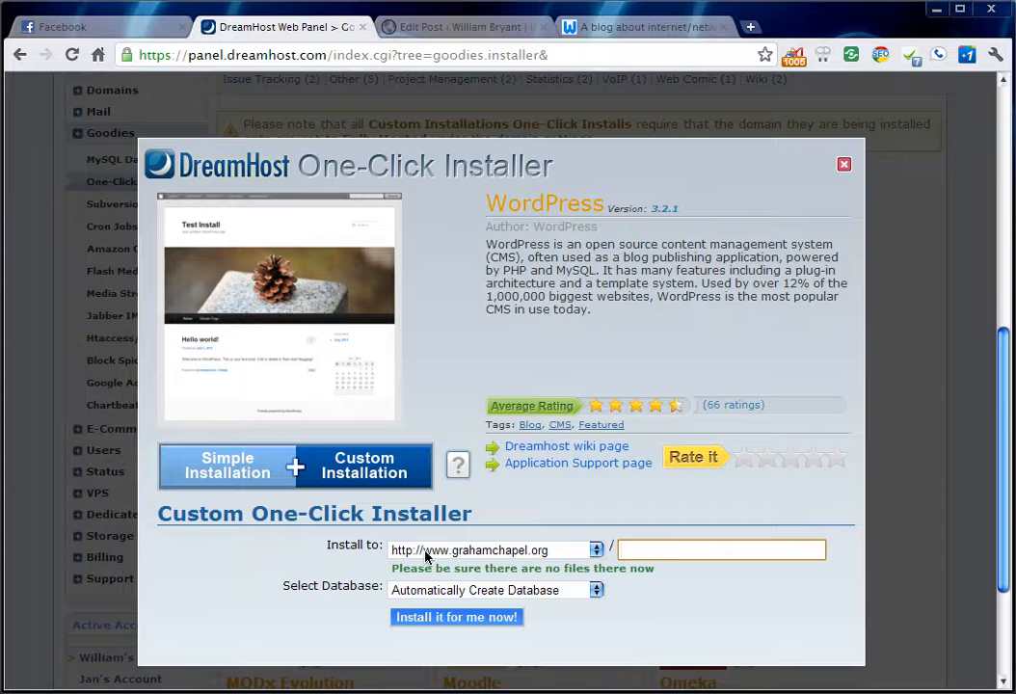
type("b")
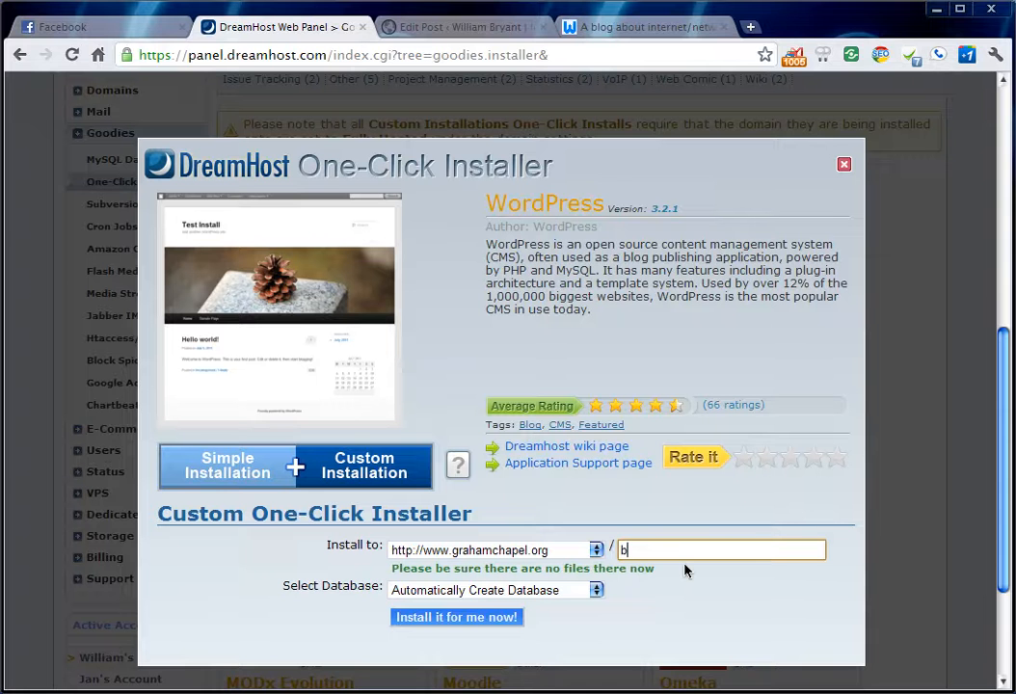
type("log")
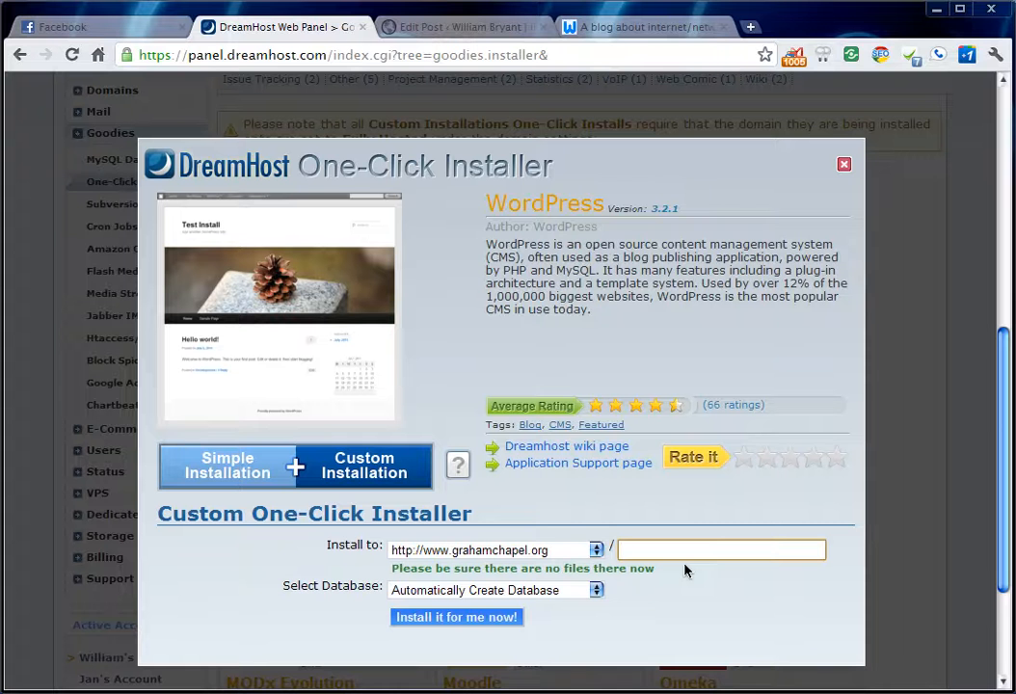
mouse_move(431, 520)
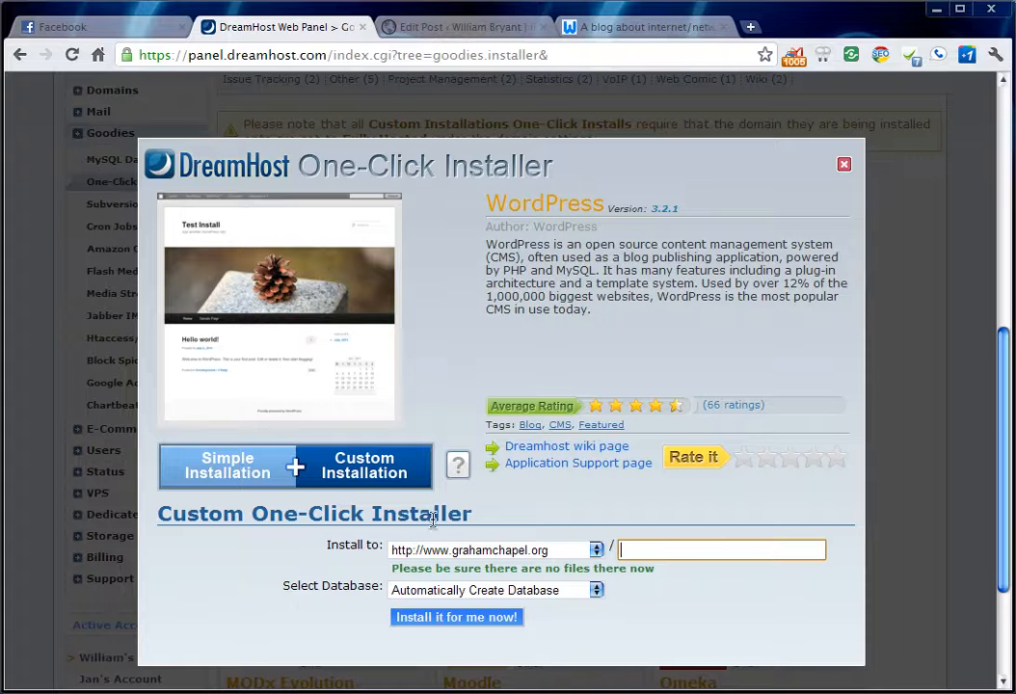
mouse_move(449, 597)
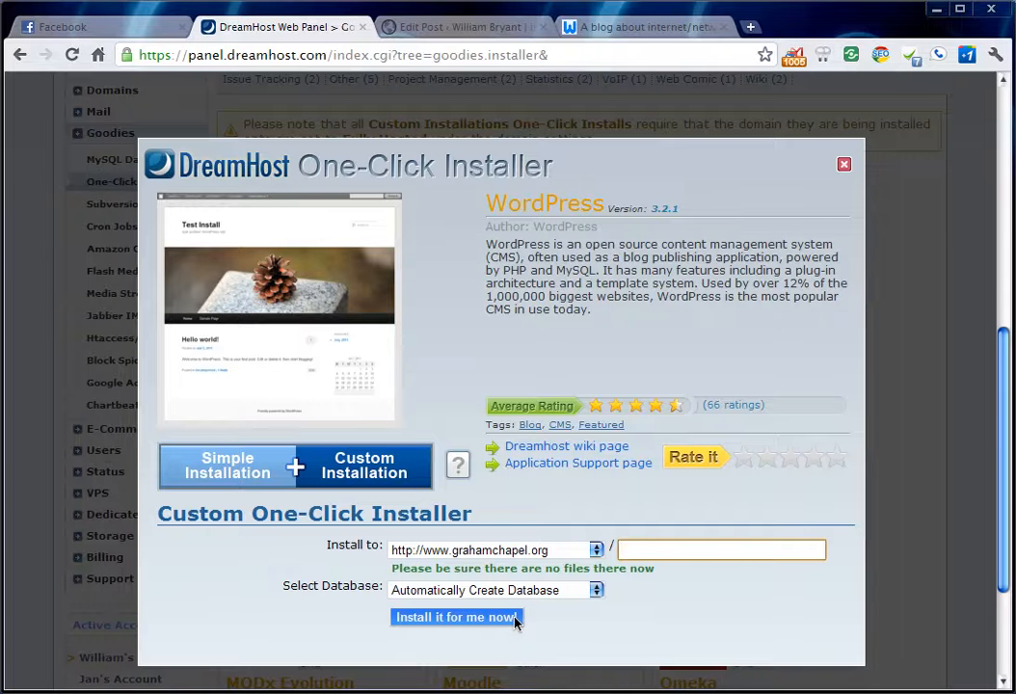
left_click(455, 616)
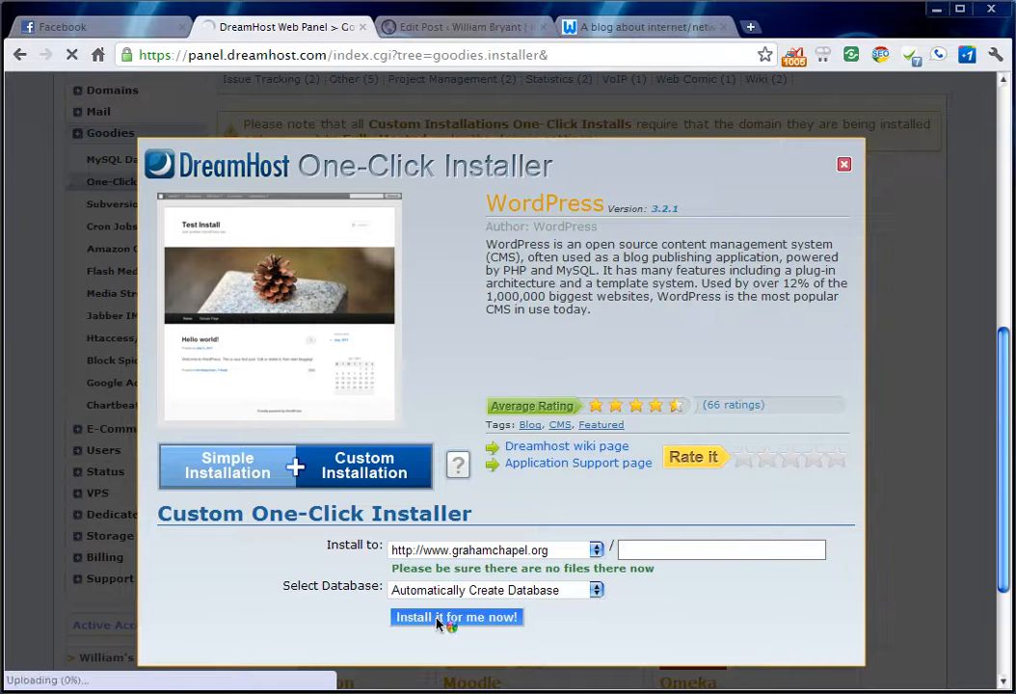
left_click(455, 617)
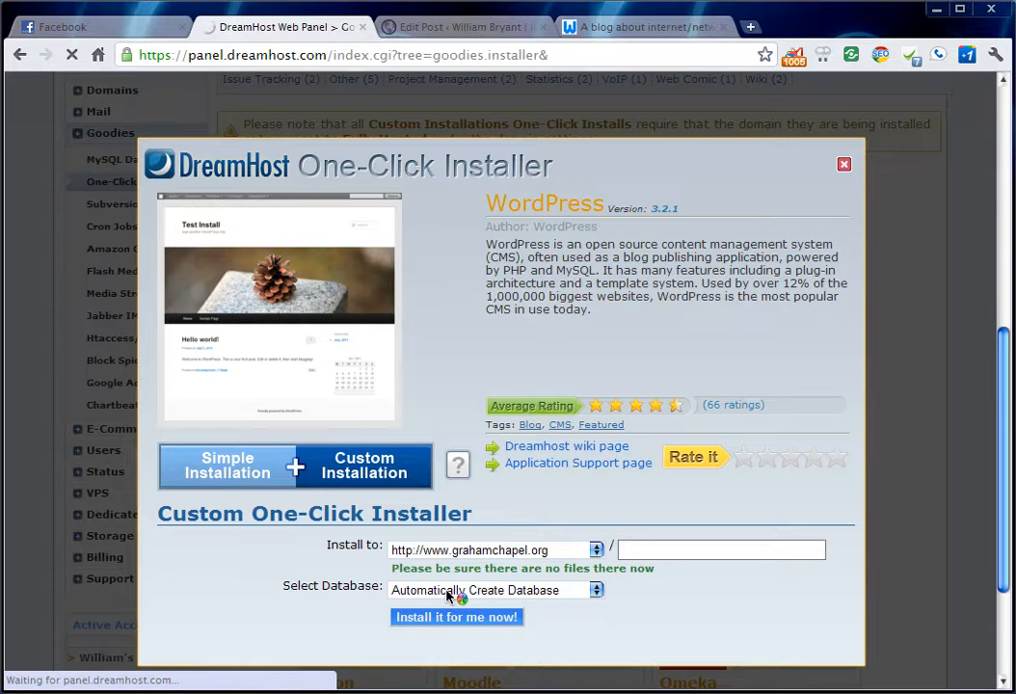
left_click(455, 617)
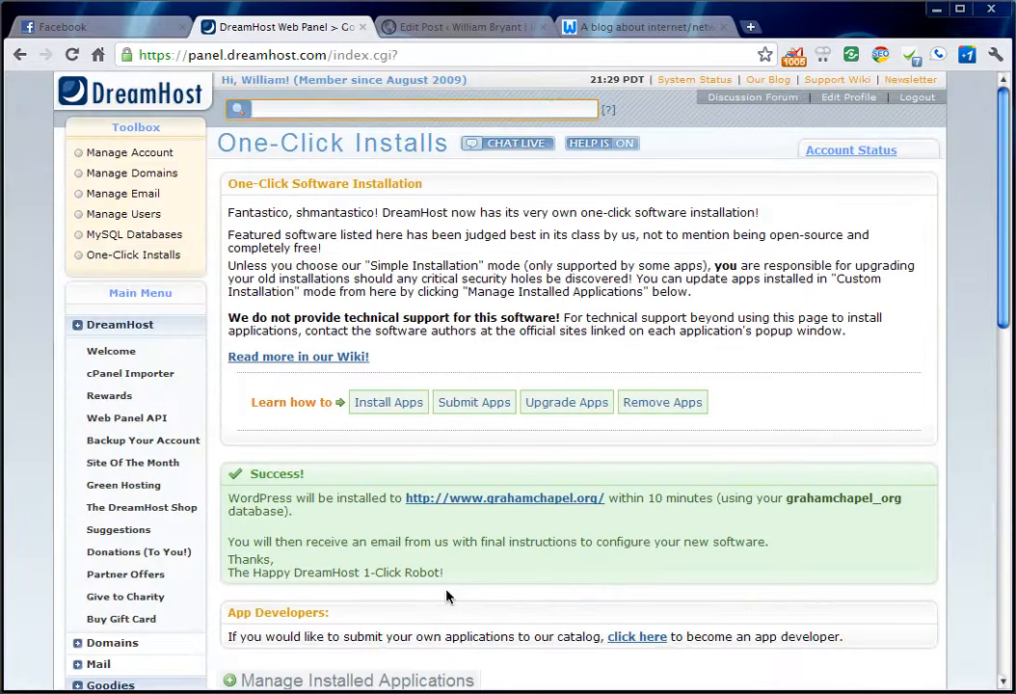
scroll("down", 3)
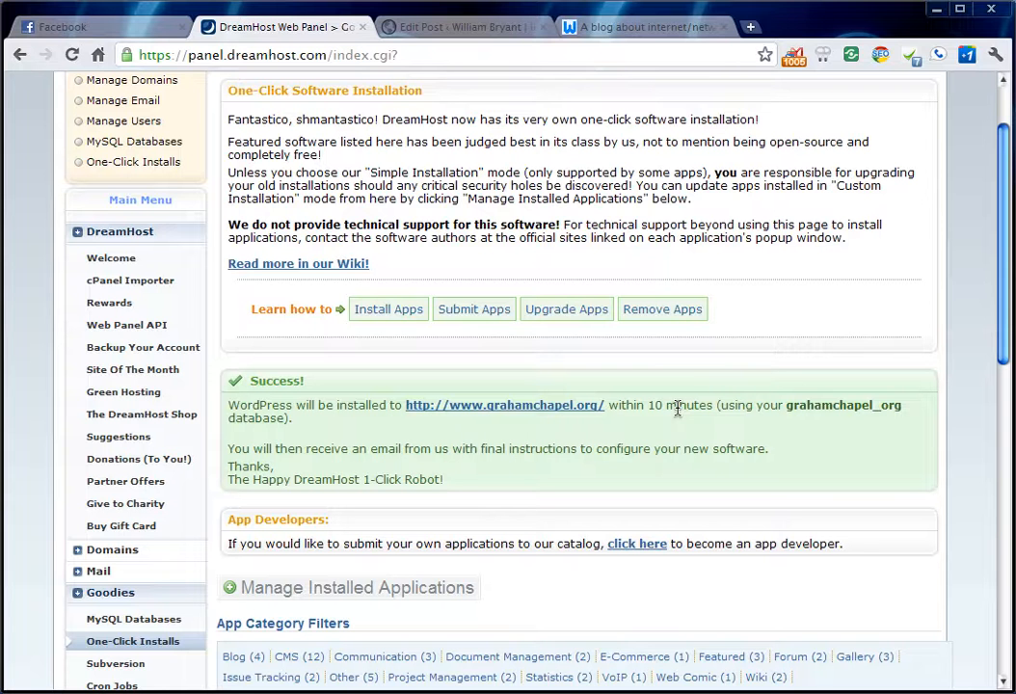
mouse_move(644, 432)
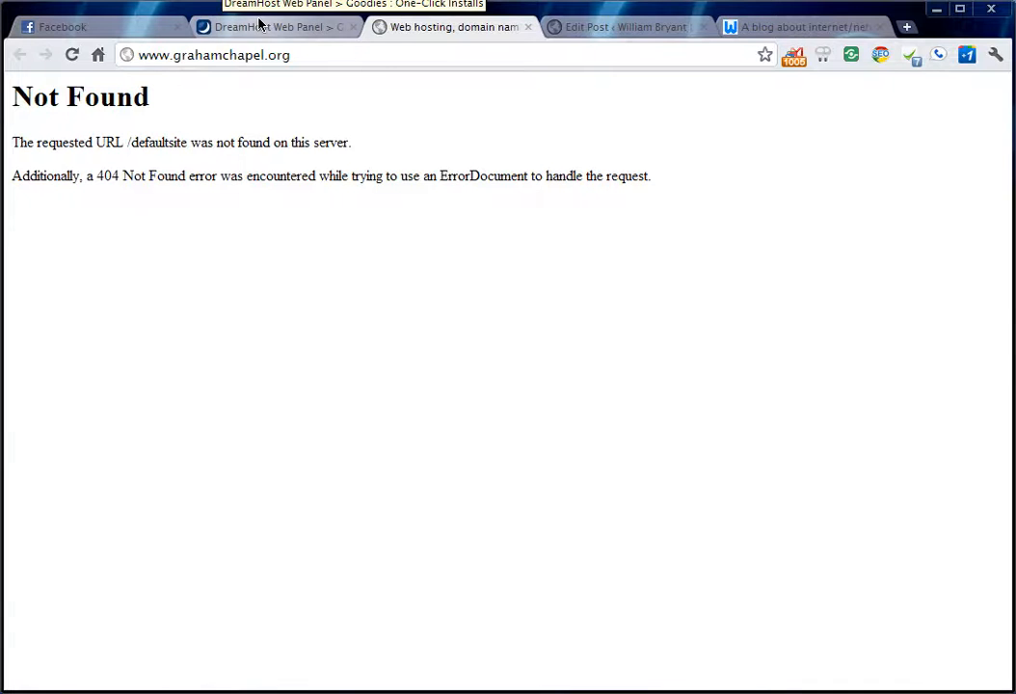
Move from the DreamHost panel tab over to the Gmail tab for the success email.
left_click(274, 27)
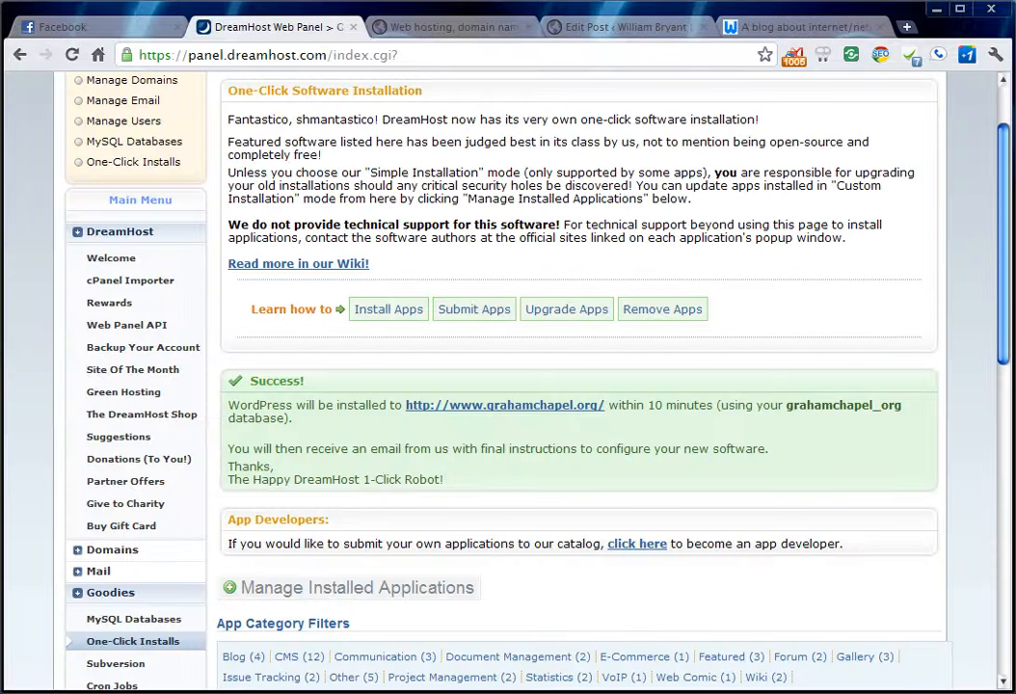
left_click(806, 27)
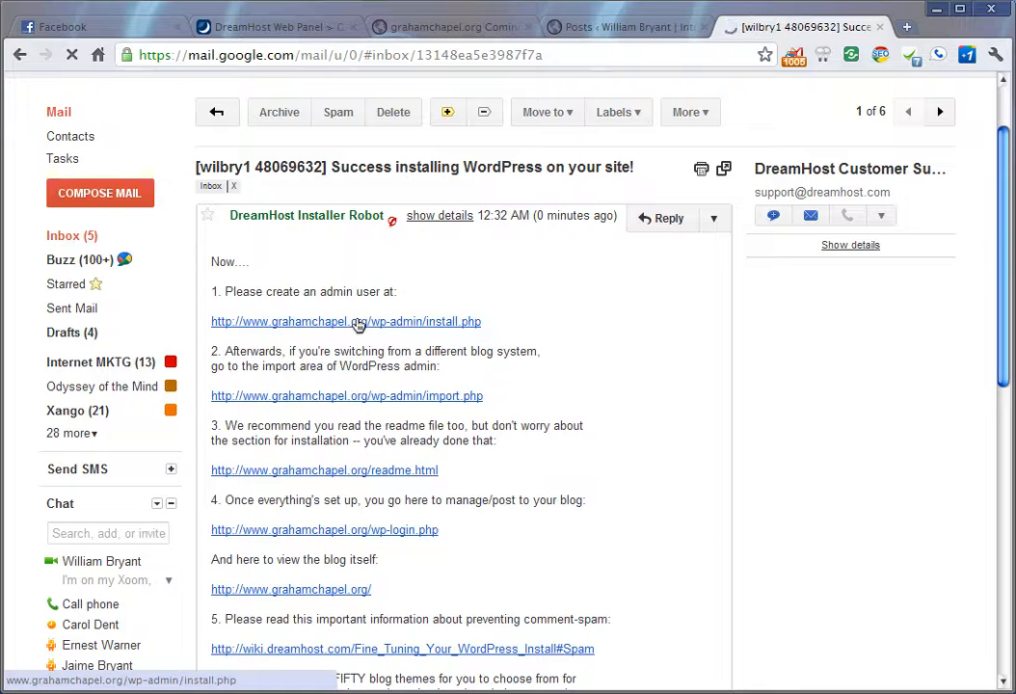
Read the 'Success installing WordPress' email and follow its wp-admin/install.php link.
left_click(345, 320)
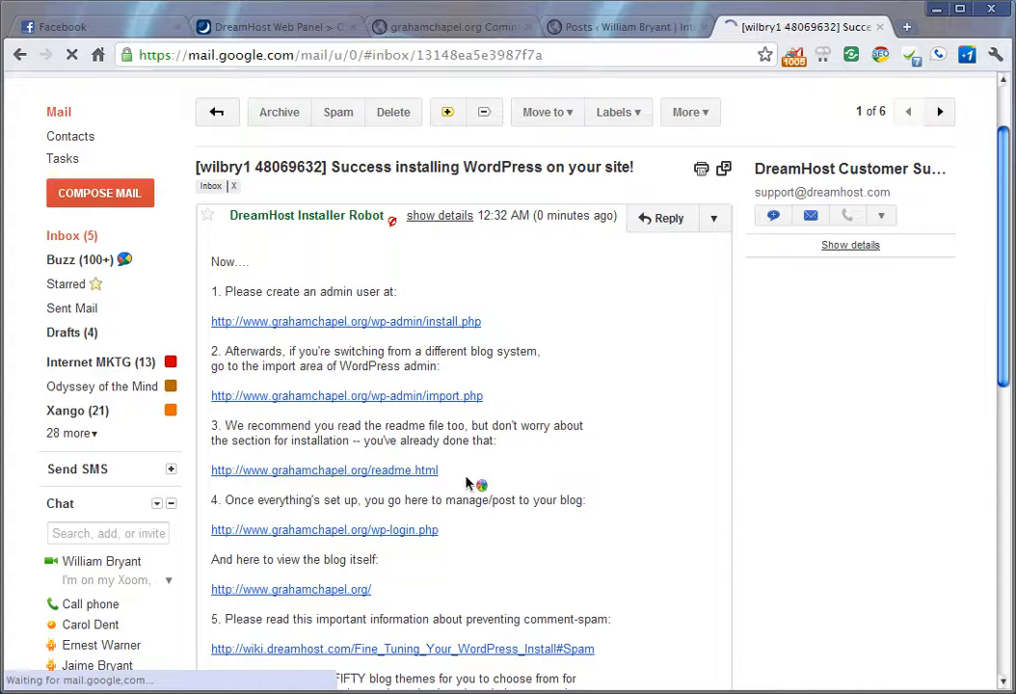
scroll("down", 3)
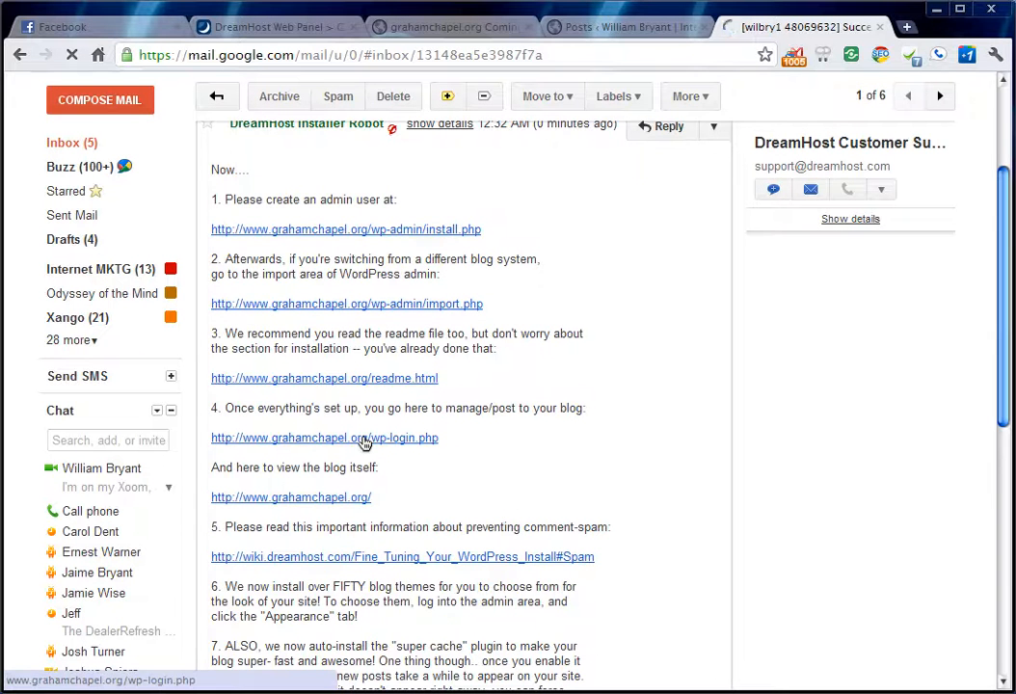
mouse_move(345, 498)
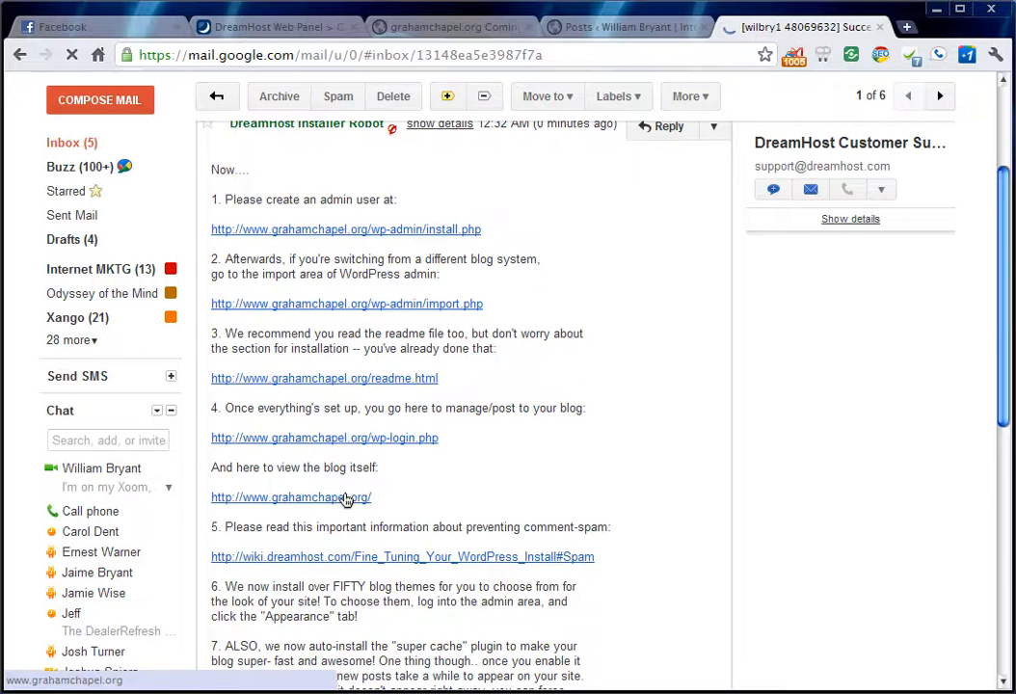
scroll("down", 3)
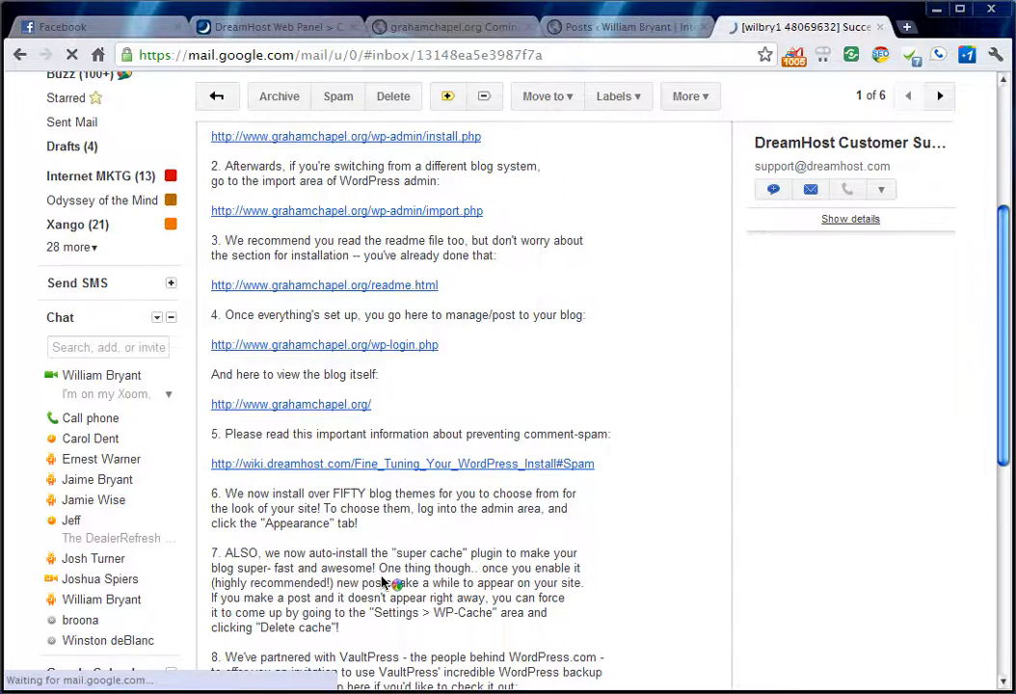
scroll("up", 3)
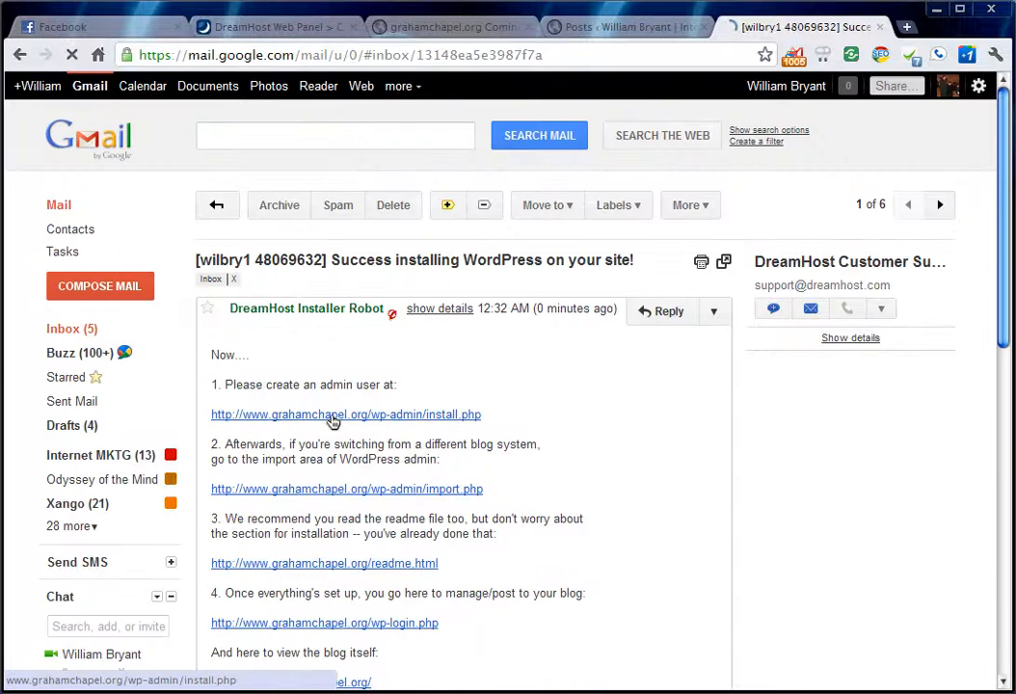
left_click(345, 414)
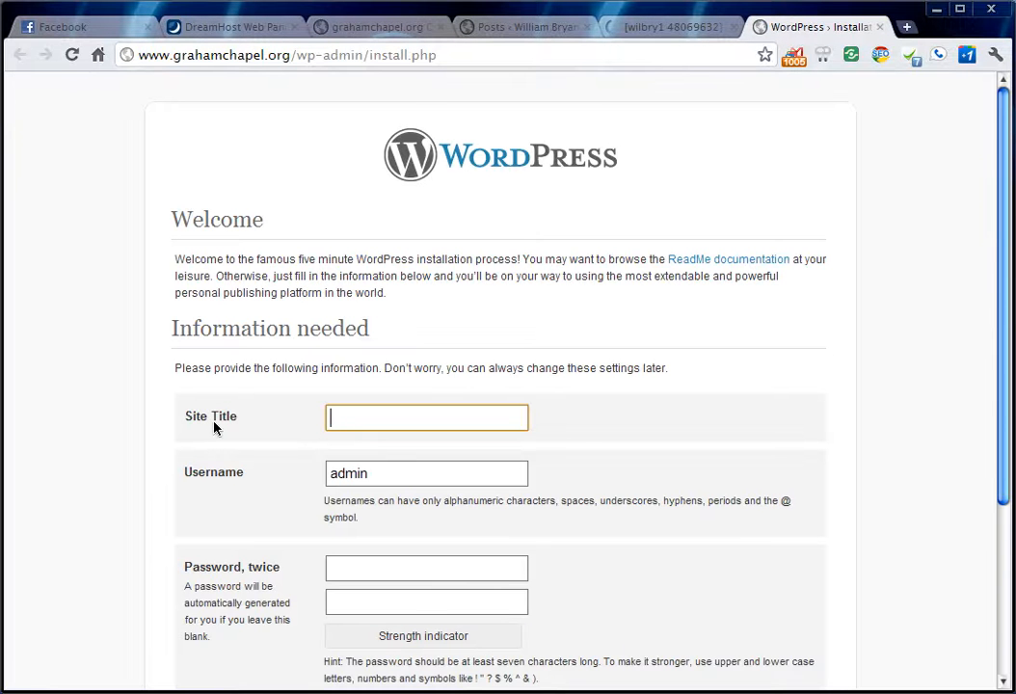
View the Graham Chapel Wesleyan Church blog with its default Hello world! post.
scroll("down", 3)
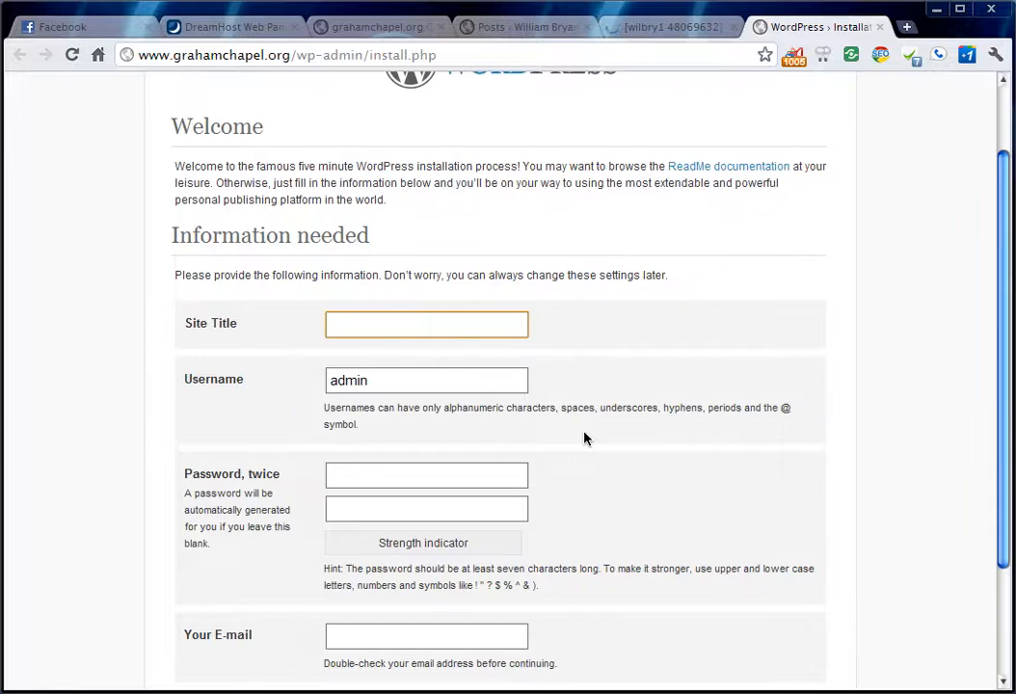
scroll("down", 3)
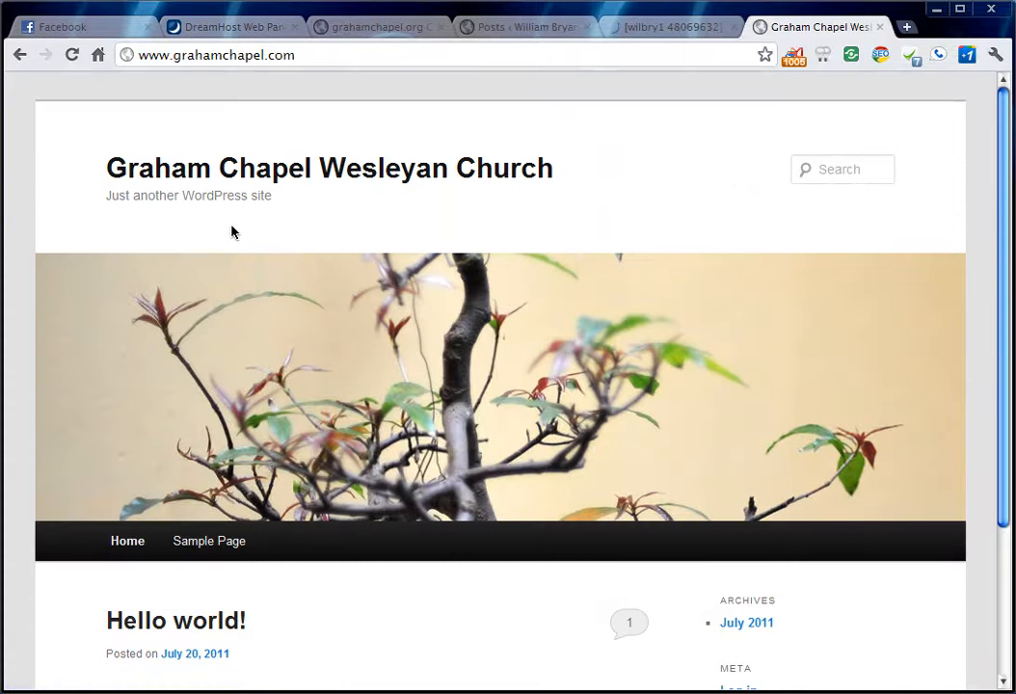
scroll("down", 3)
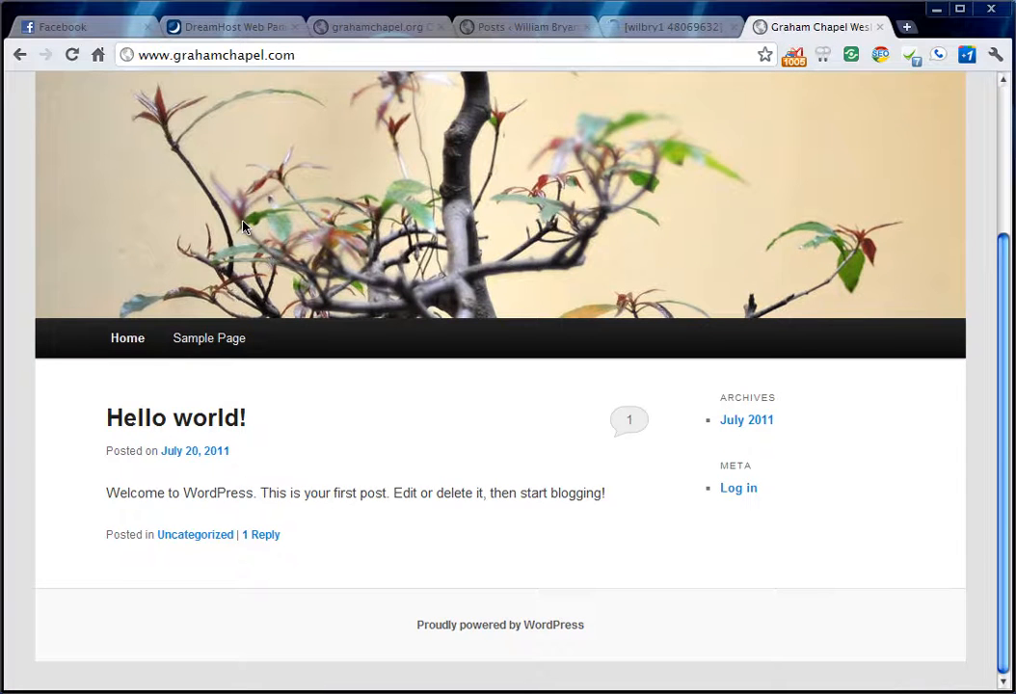
scroll("up", 3)
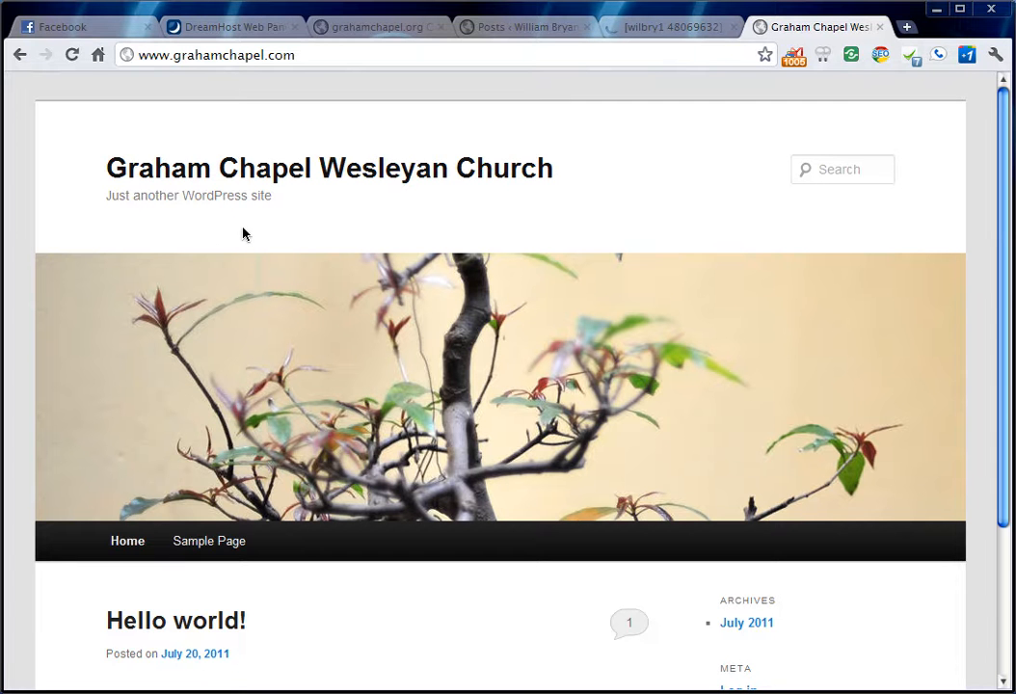
mouse_move(106, 584)
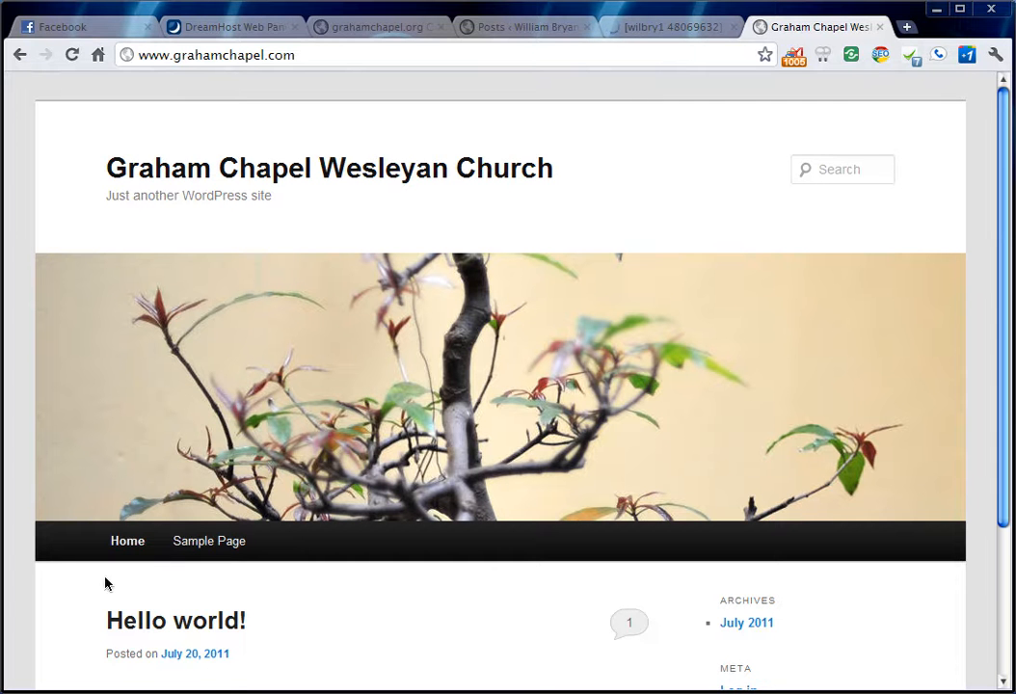